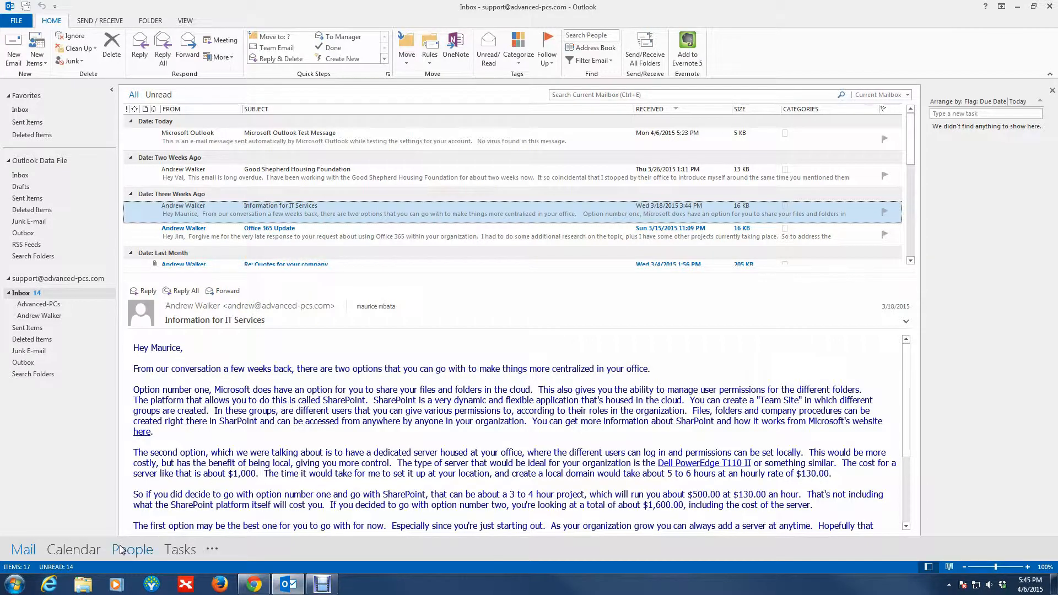
{"action": "mouse_move", "coordinate": [226, 582]}
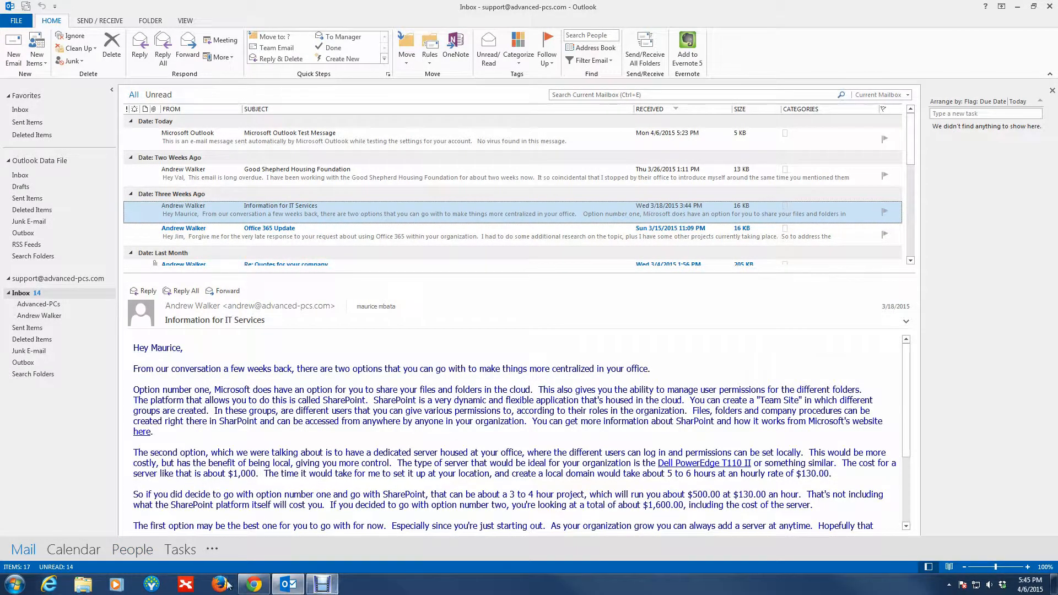
{"action": "mouse_move", "coordinate": [83, 584]}
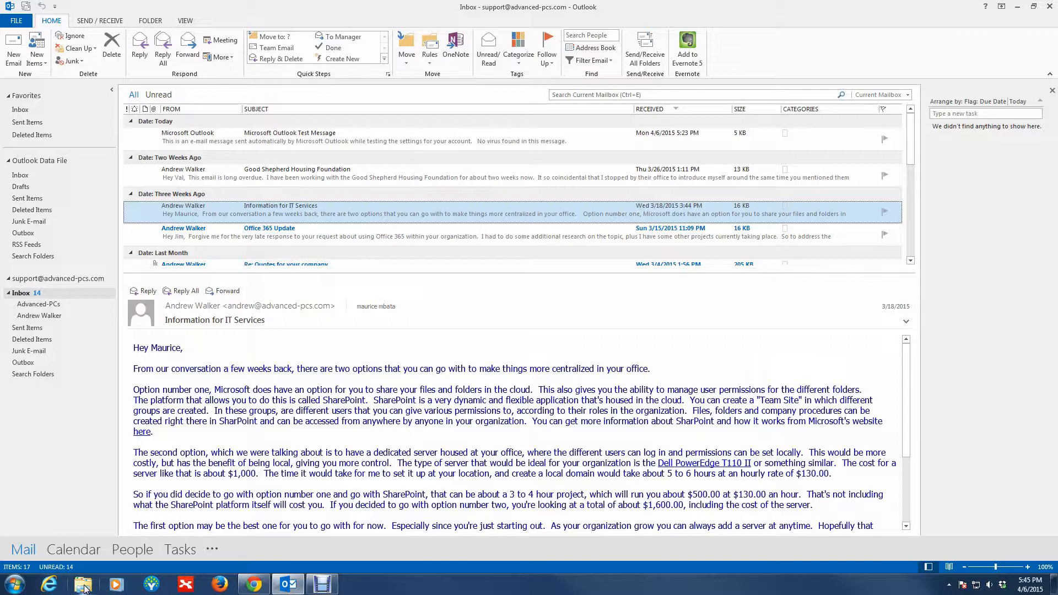
Browse from Local Disk (C:) through Users into the Andrew user folder.
{"action": "left_click", "coordinate": [83, 583]}
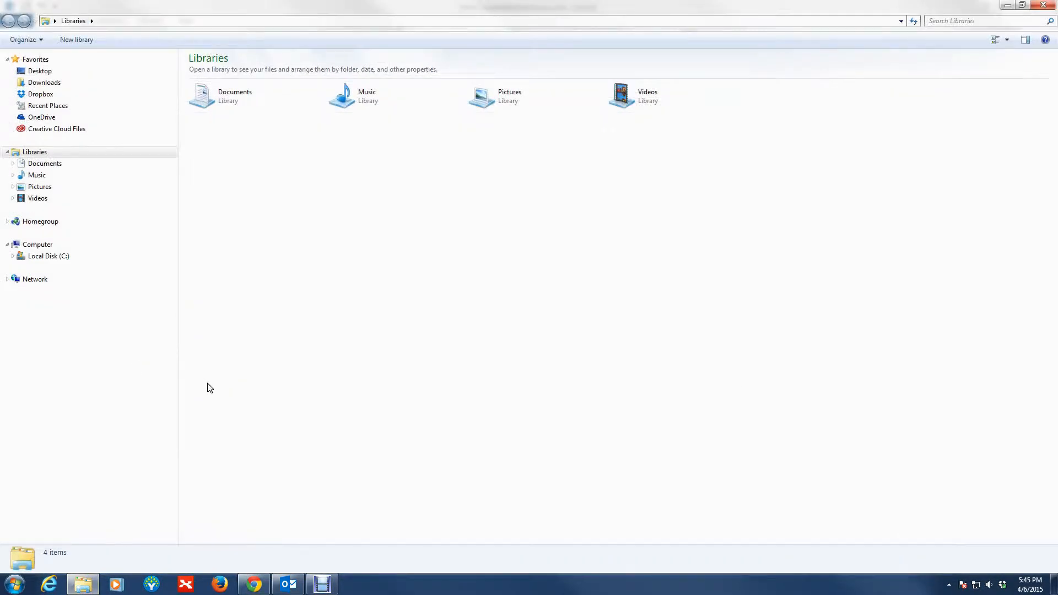
{"action": "left_click", "coordinate": [48, 256]}
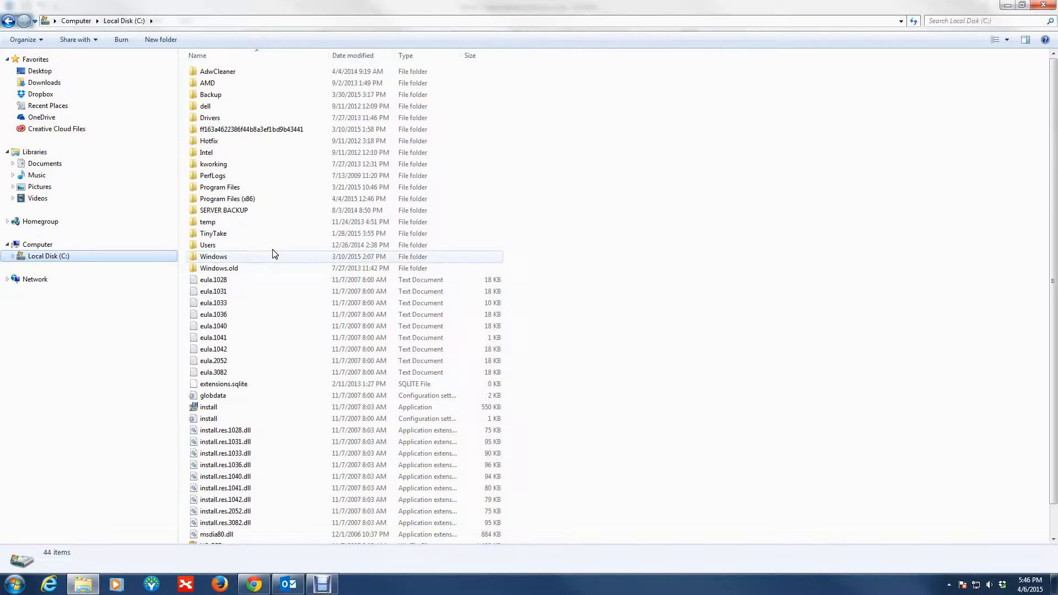
{"action": "mouse_move", "coordinate": [207, 245]}
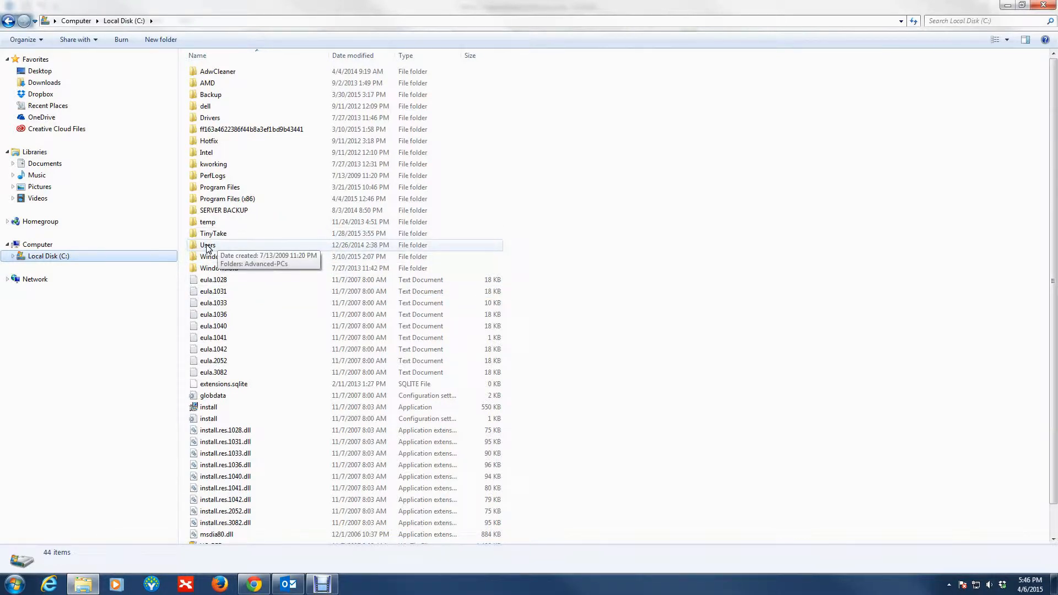
{"action": "double_click", "coordinate": [207, 245]}
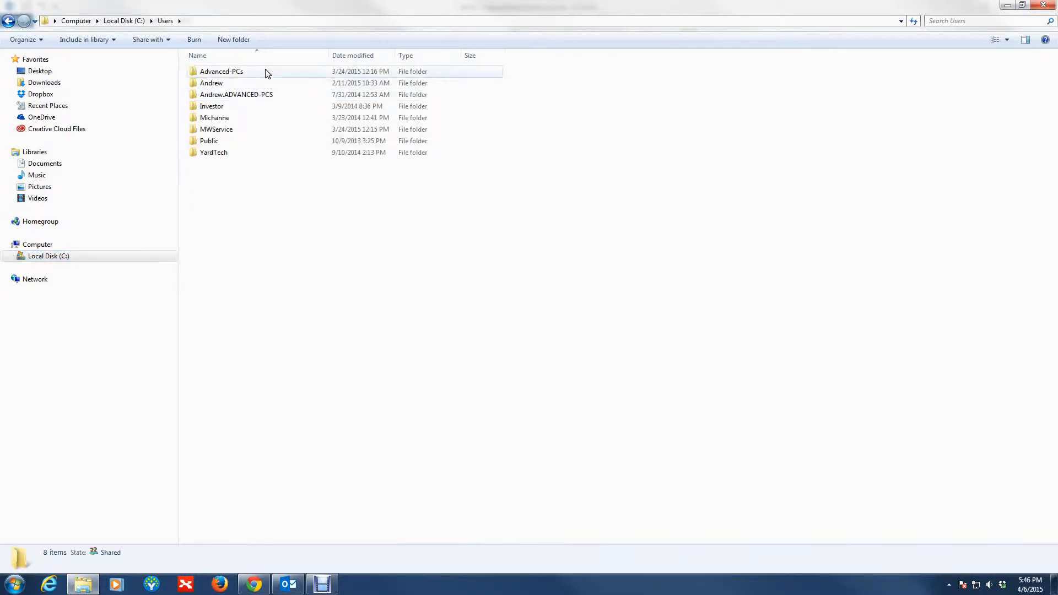
{"action": "left_click", "coordinate": [211, 83]}
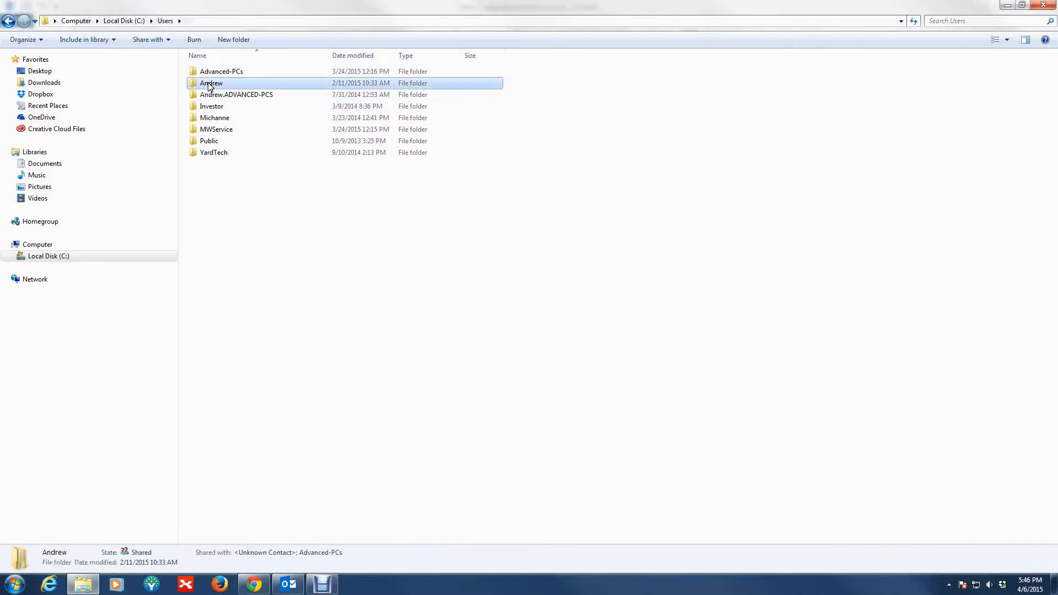
{"action": "double_click", "coordinate": [211, 82]}
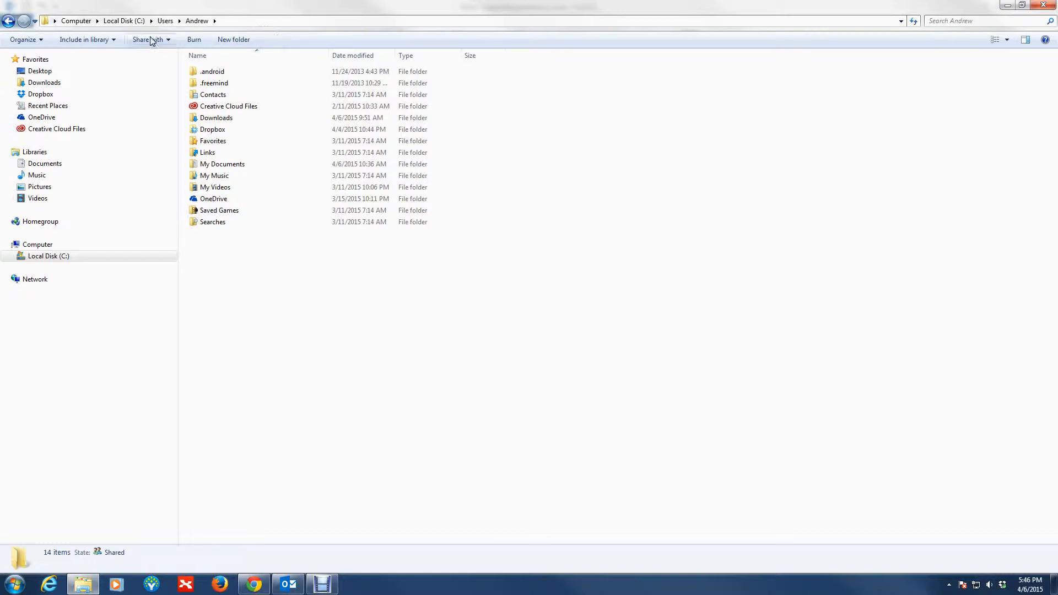
{"action": "mouse_move", "coordinate": [287, 38]}
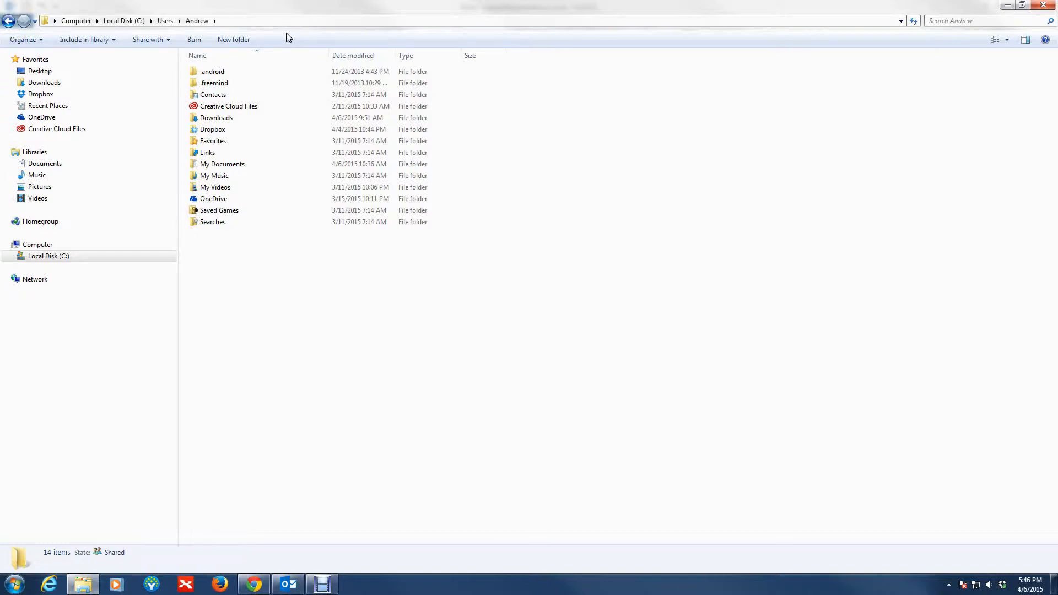
{"action": "mouse_move", "coordinate": [25, 39]}
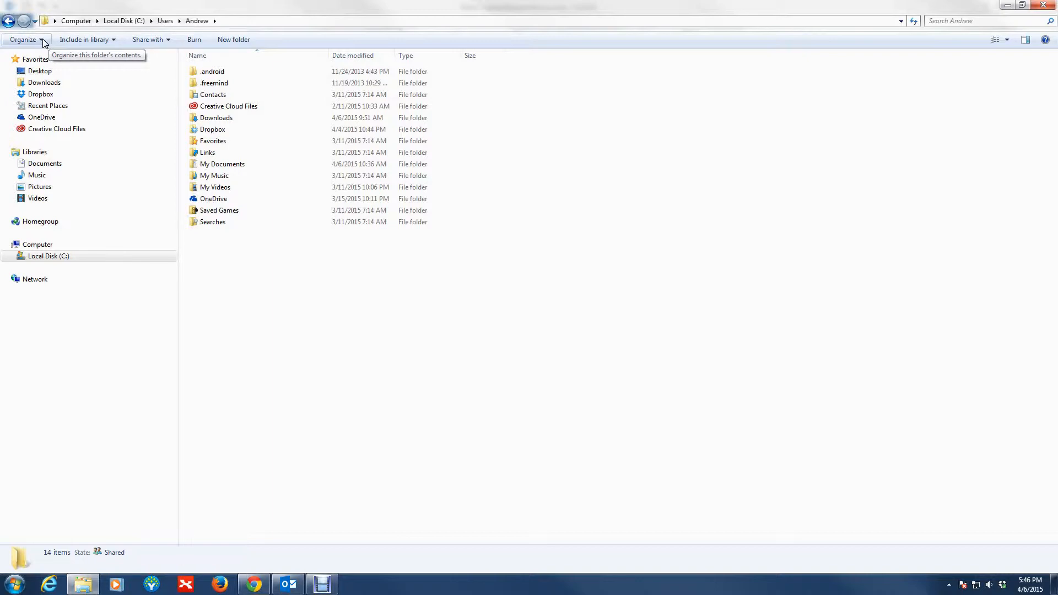
{"action": "left_click", "coordinate": [23, 40]}
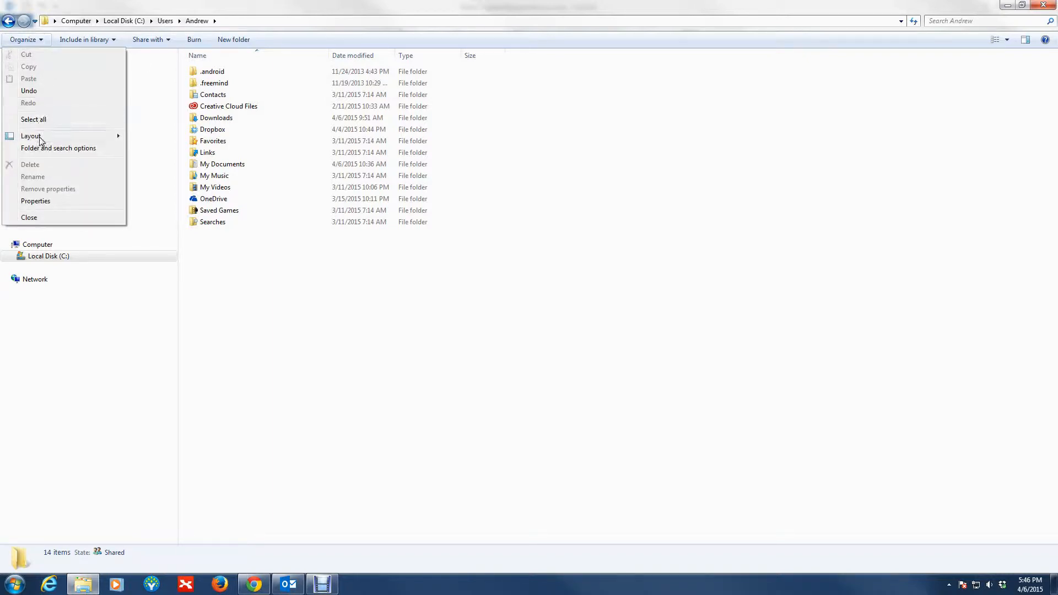
{"action": "mouse_move", "coordinate": [67, 151]}
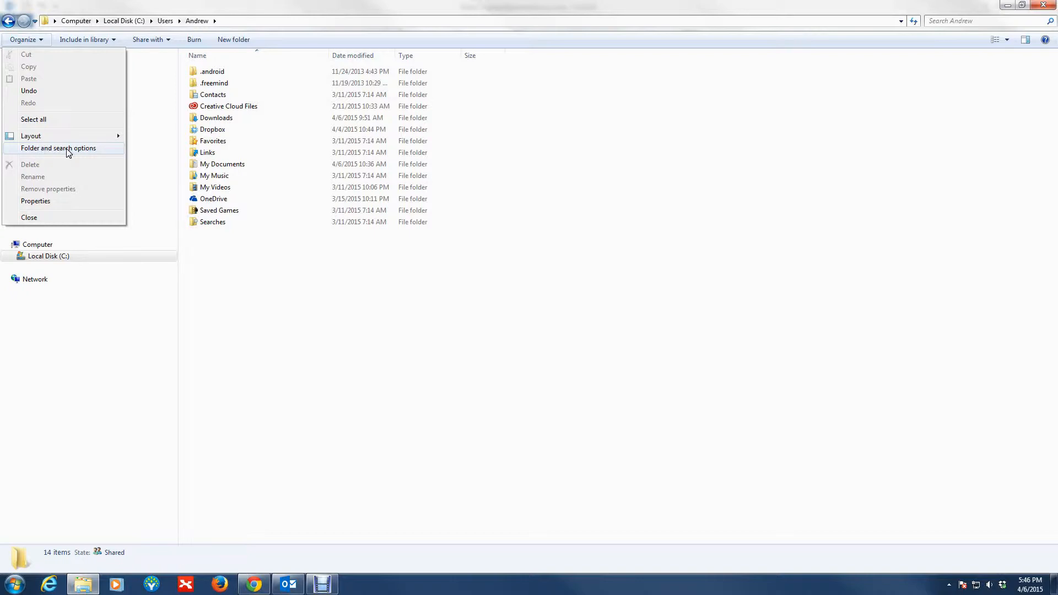
{"action": "left_click", "coordinate": [59, 148]}
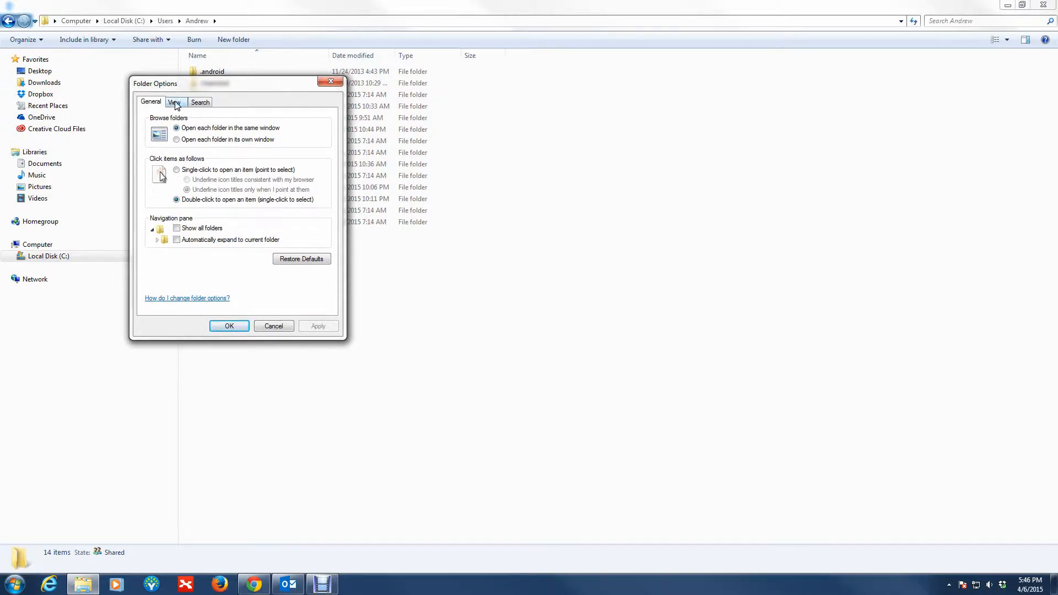
{"action": "left_click", "coordinate": [174, 102]}
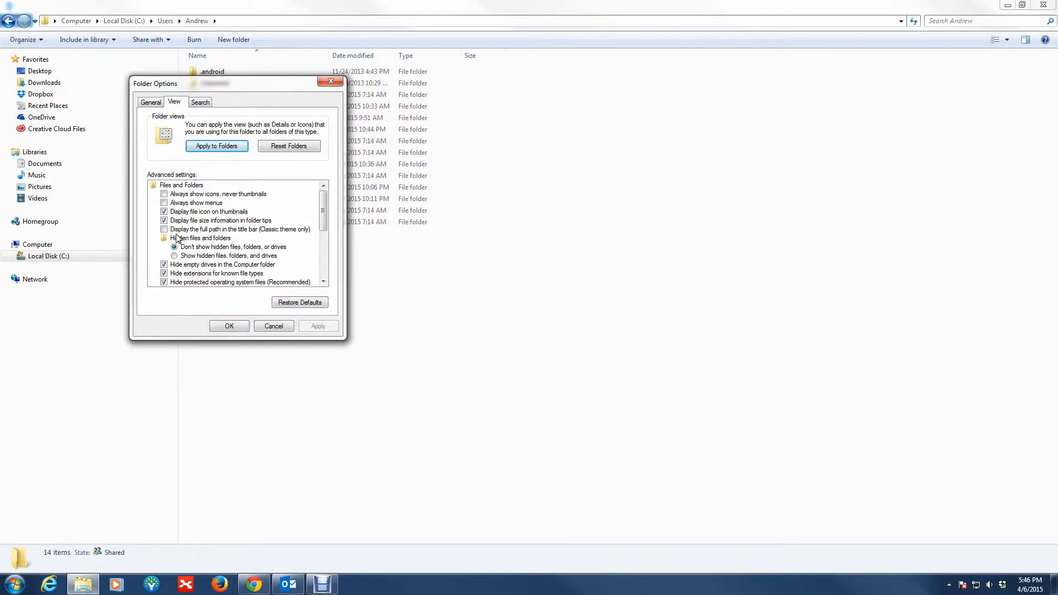
{"action": "mouse_move", "coordinate": [192, 262]}
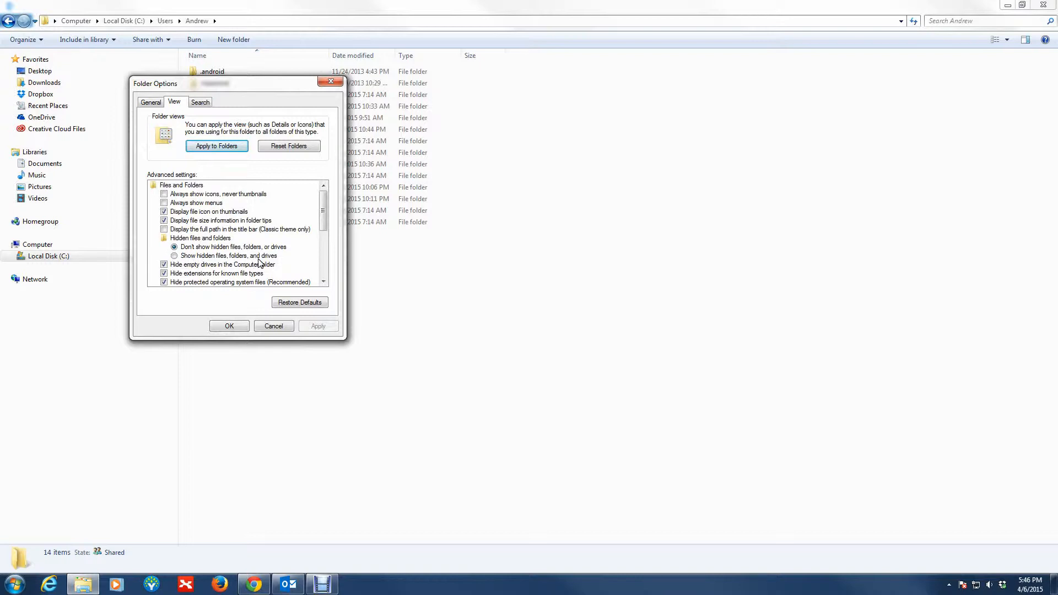
{"action": "mouse_move", "coordinate": [180, 61]}
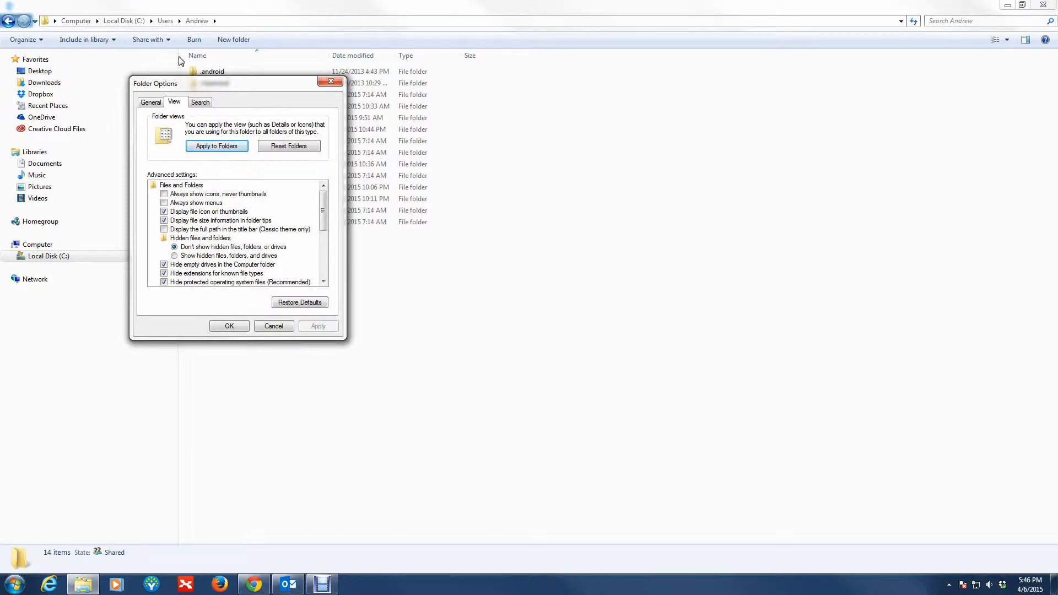
{"action": "mouse_move", "coordinate": [207, 86]}
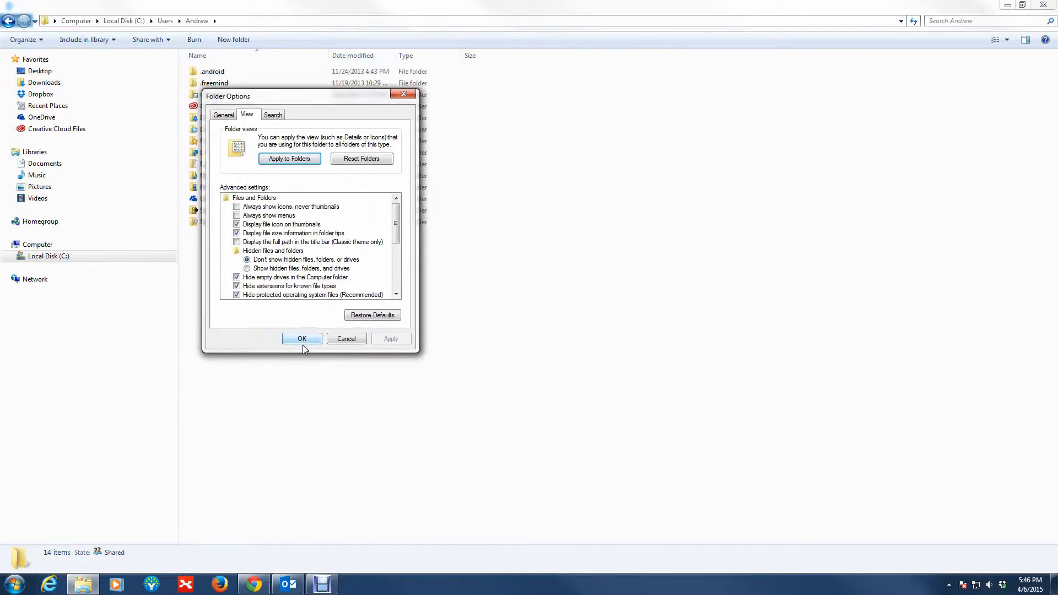
{"action": "left_click", "coordinate": [302, 338]}
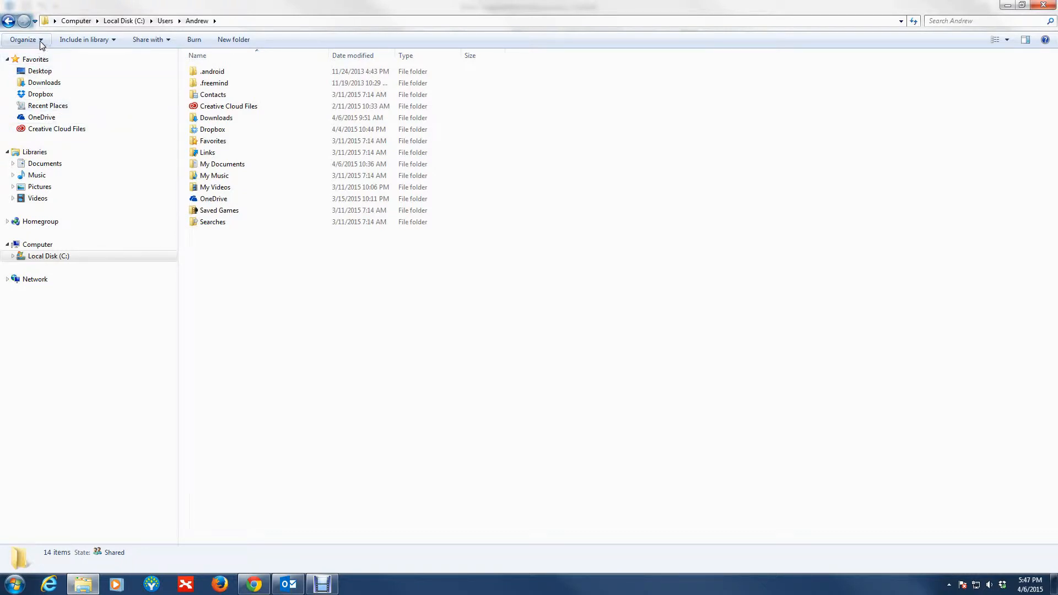
{"action": "mouse_move", "coordinate": [26, 39]}
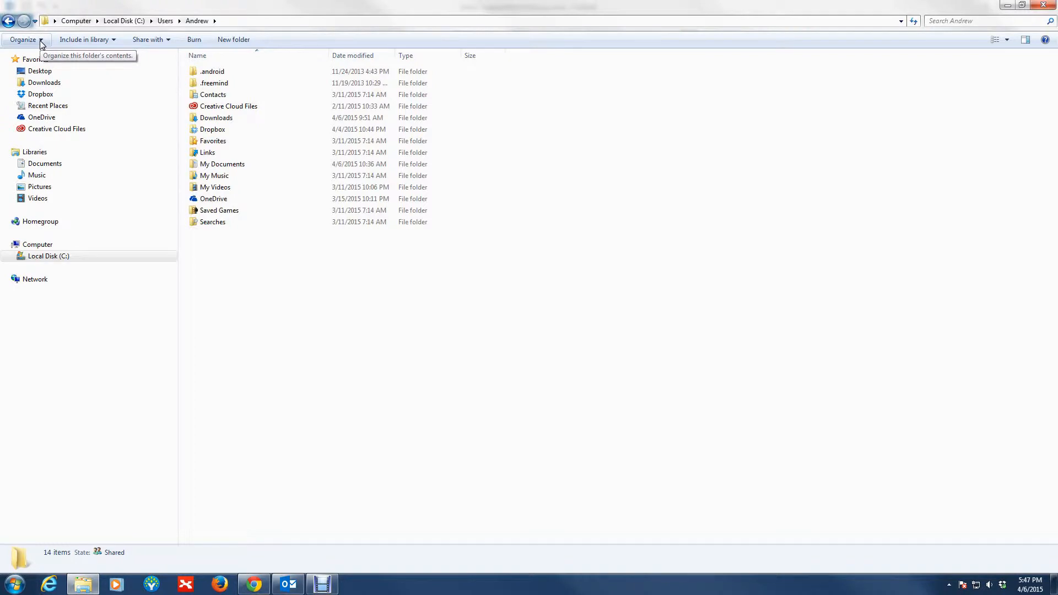
Turn on the classic menu bar through Organize's layout options.
{"action": "left_click", "coordinate": [23, 40]}
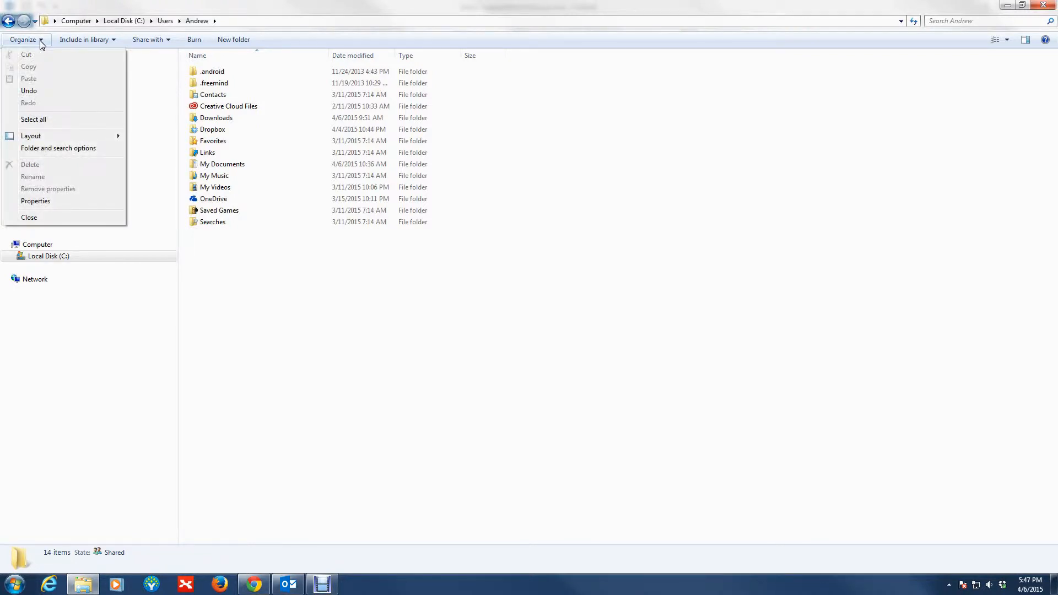
{"action": "mouse_move", "coordinate": [31, 135]}
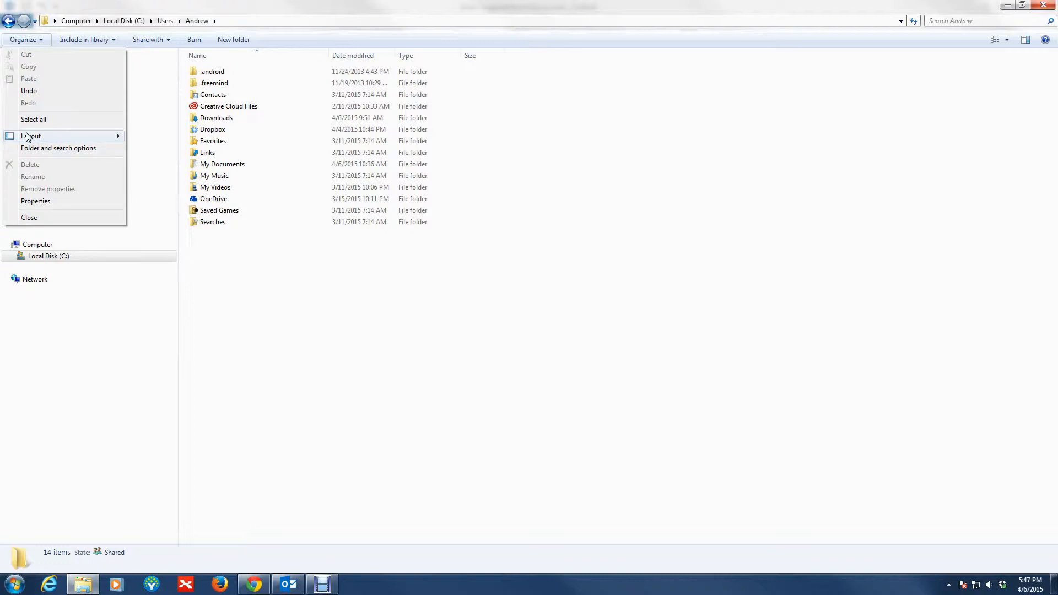
{"action": "left_click", "coordinate": [31, 136]}
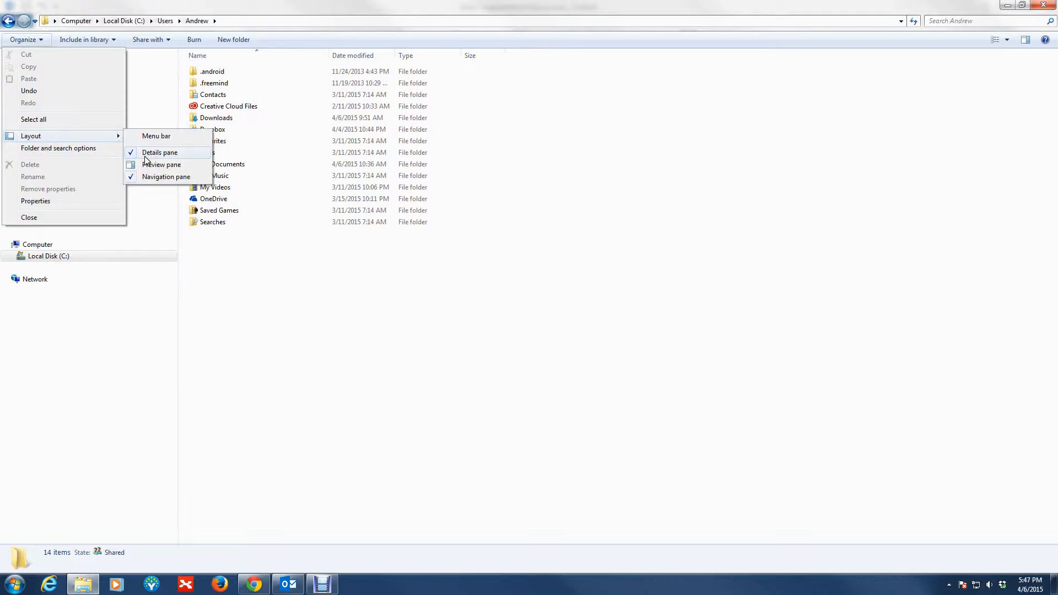
{"action": "mouse_move", "coordinate": [156, 135]}
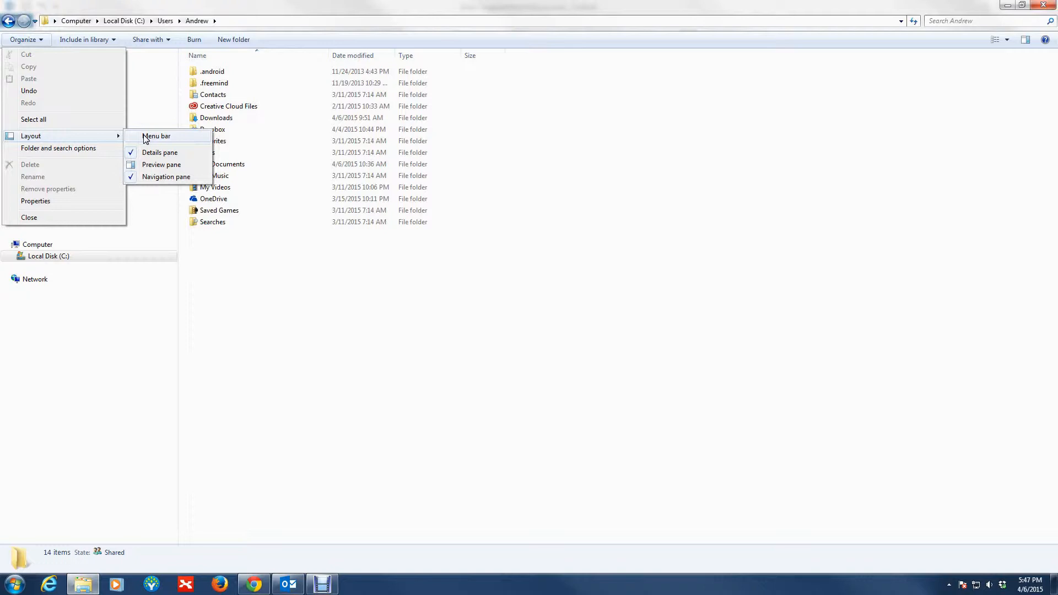
{"action": "left_click", "coordinate": [156, 135]}
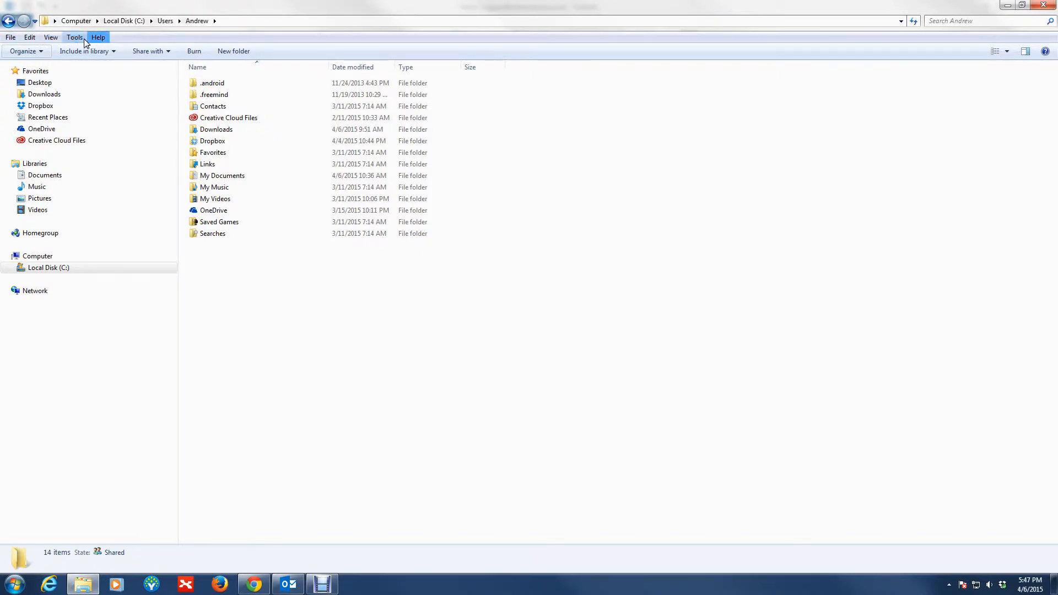
{"action": "mouse_move", "coordinate": [75, 37]}
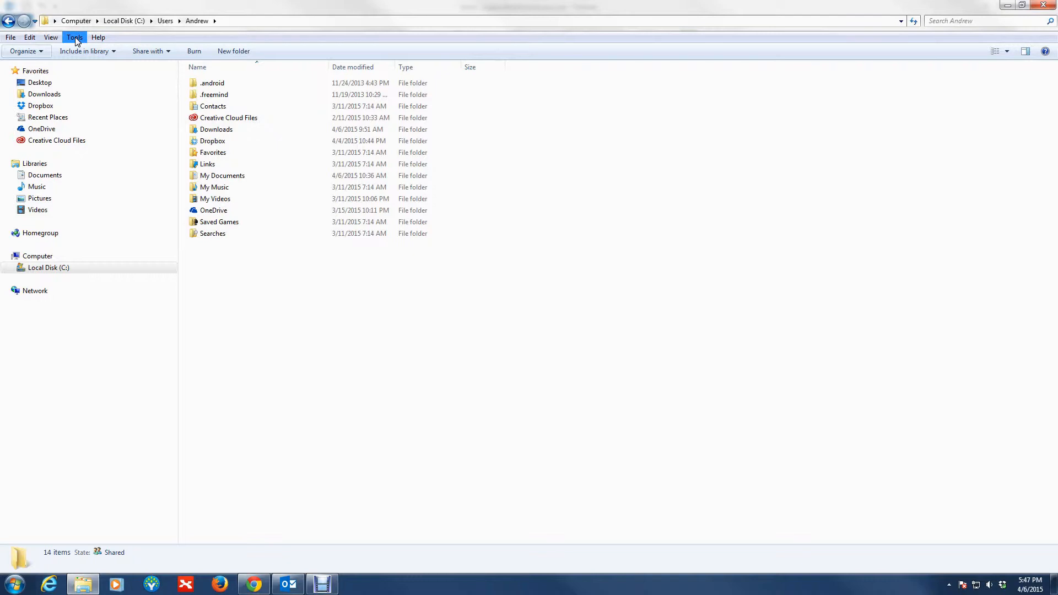
Enable 'Show hidden files, folders, and drives' in Folder Options' View settings.
{"action": "left_click", "coordinate": [74, 37]}
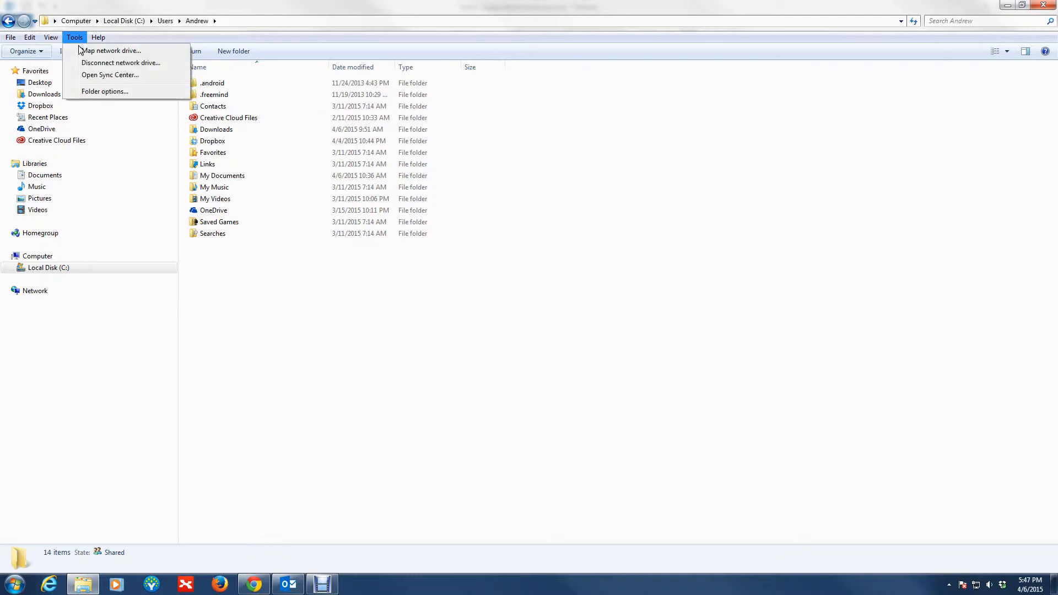
{"action": "left_click", "coordinate": [104, 91]}
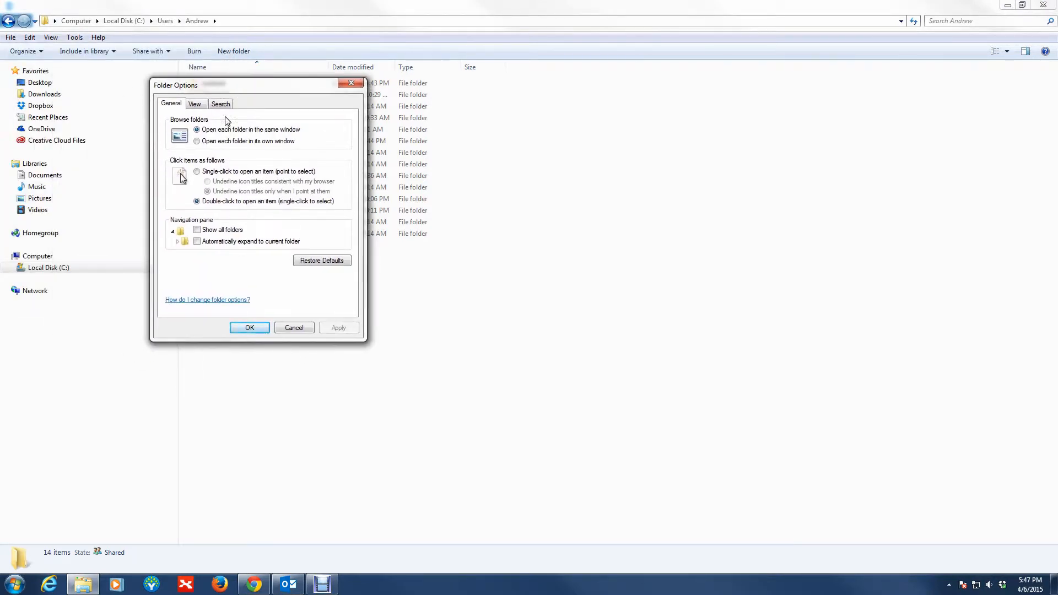
{"action": "left_click", "coordinate": [194, 104]}
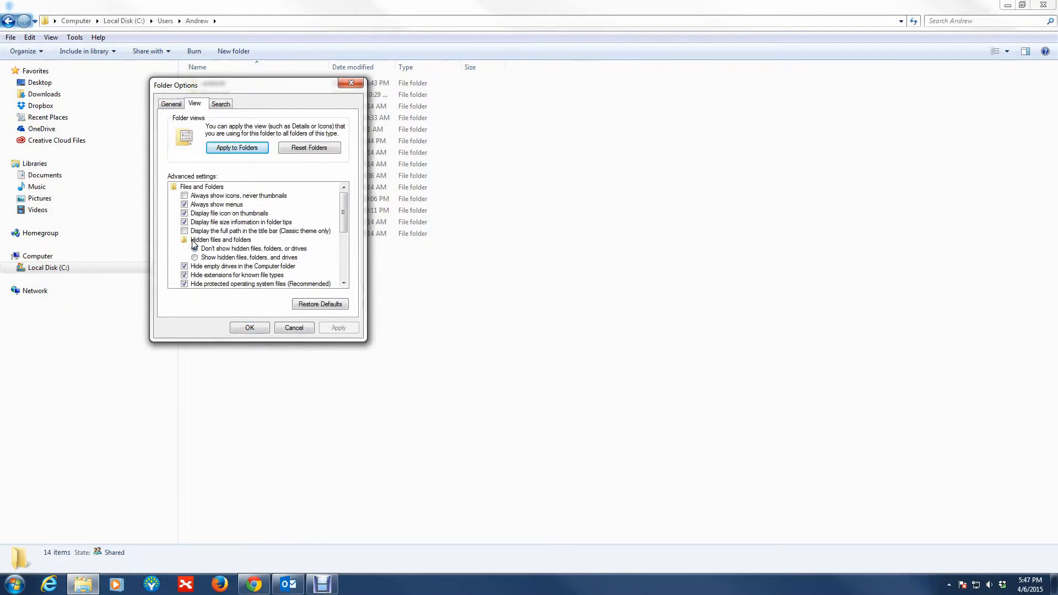
{"action": "left_click", "coordinate": [195, 257]}
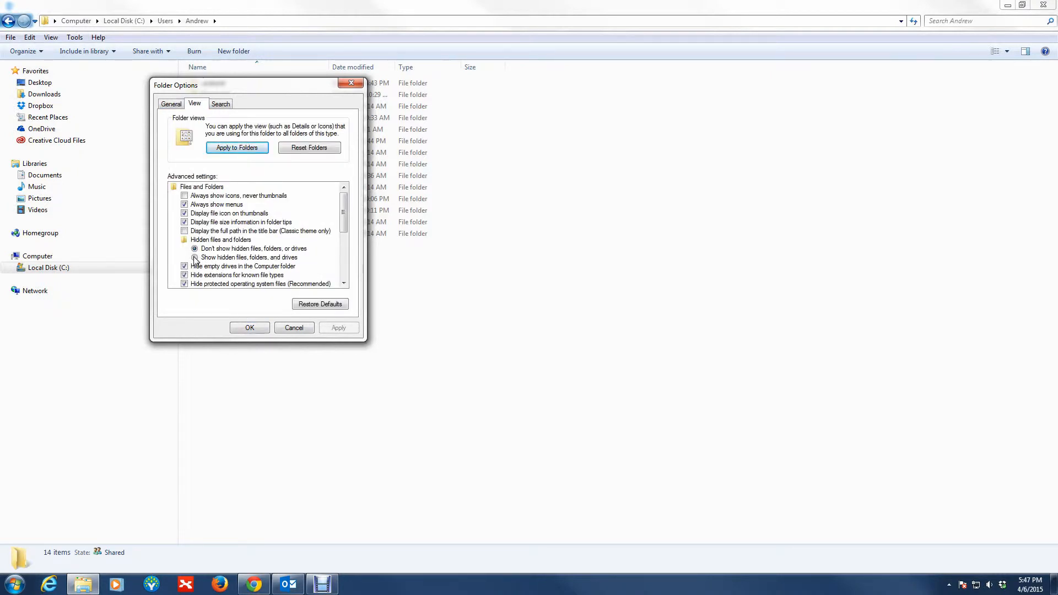
{"action": "left_click", "coordinate": [195, 258]}
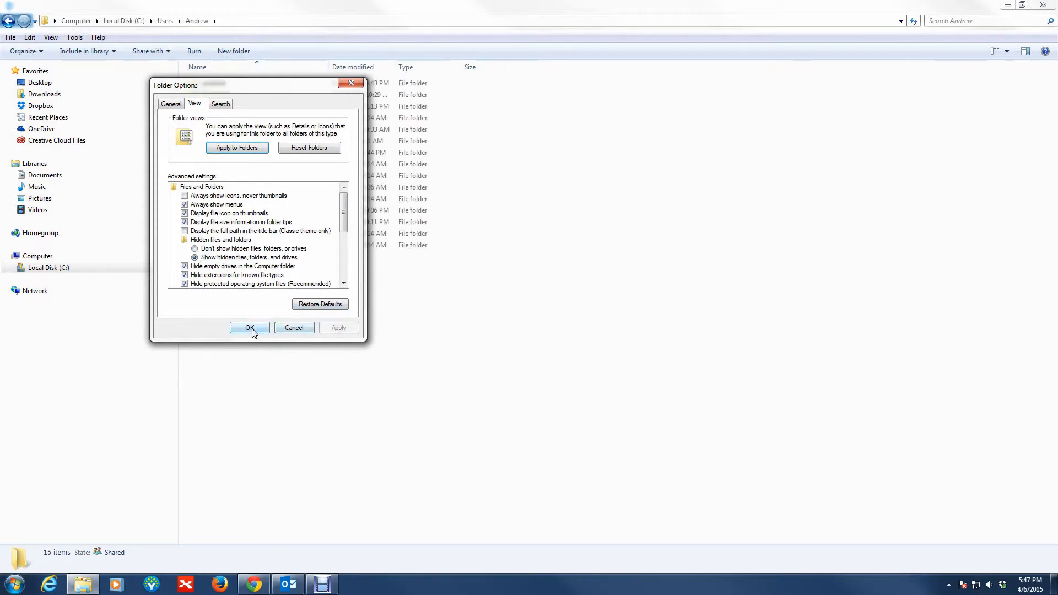
{"action": "left_click", "coordinate": [249, 327]}
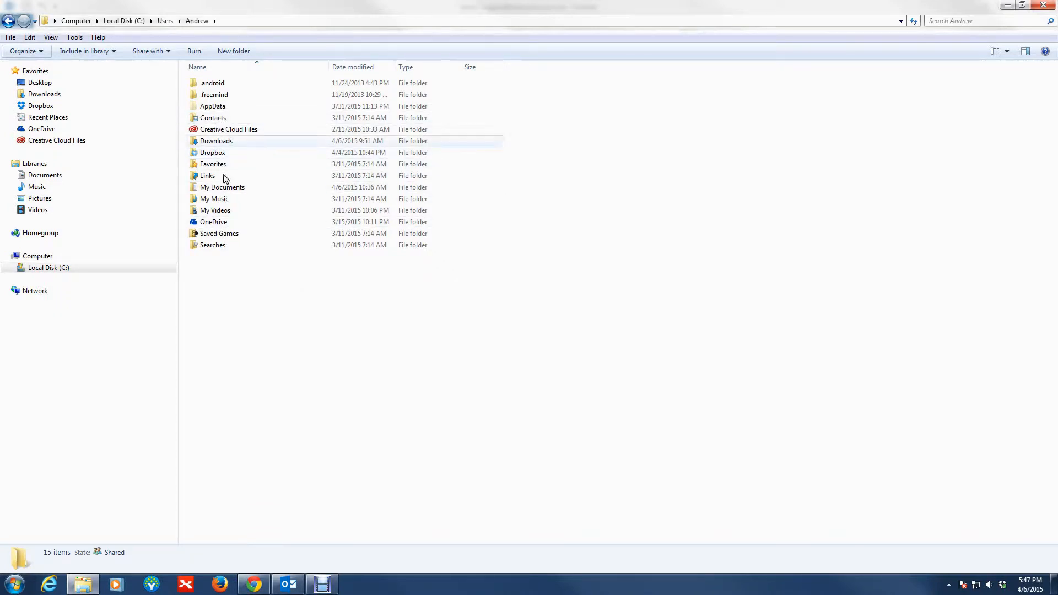
Navigate AppData > Local > Microsoft > Outlook in Andrew's user folder.
{"action": "left_click", "coordinate": [212, 106]}
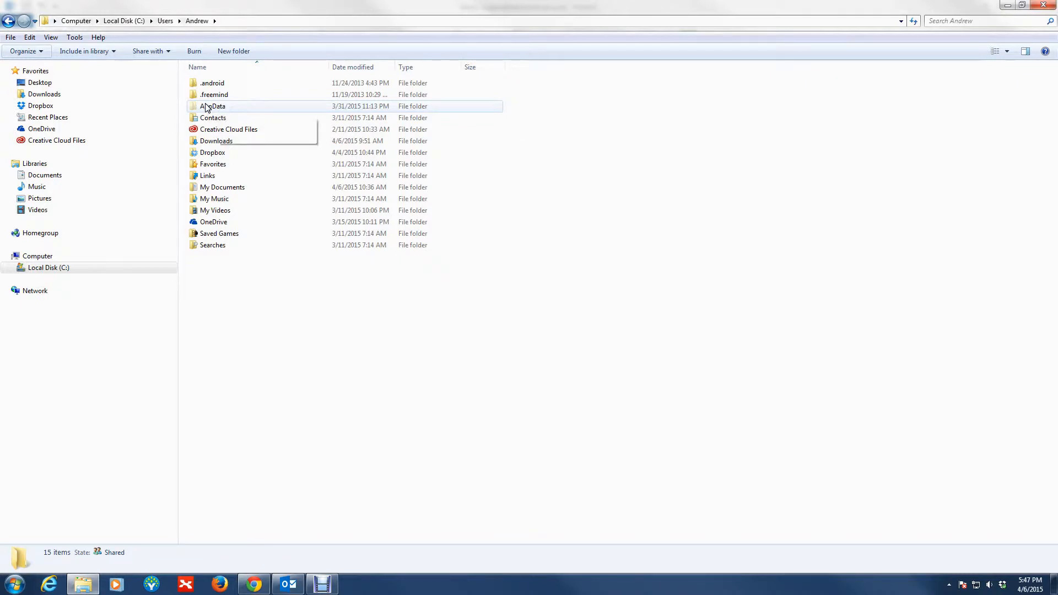
{"action": "mouse_move", "coordinate": [304, 153]}
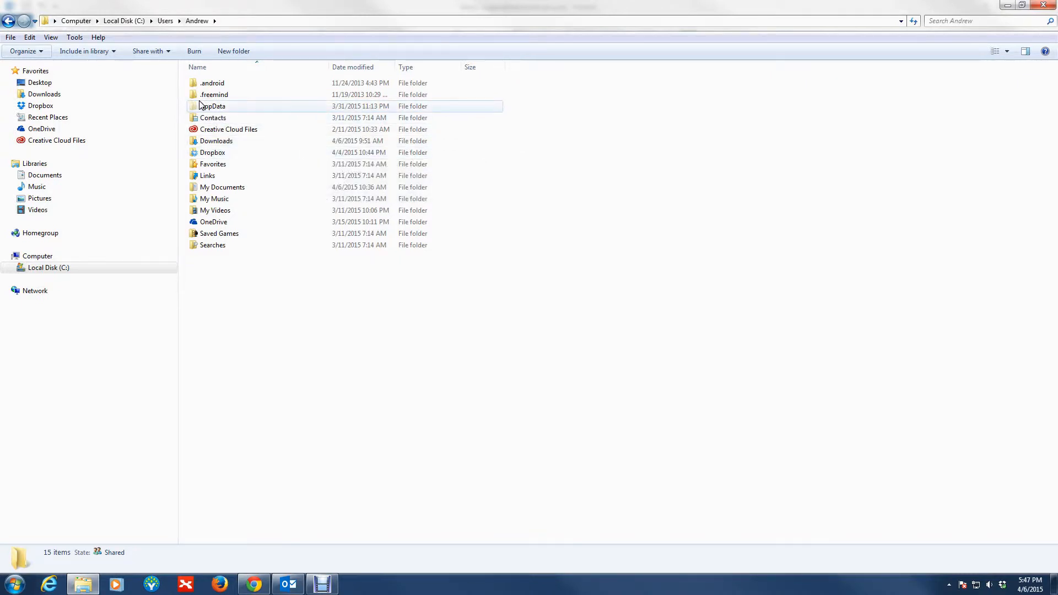
{"action": "left_click", "coordinate": [213, 94]}
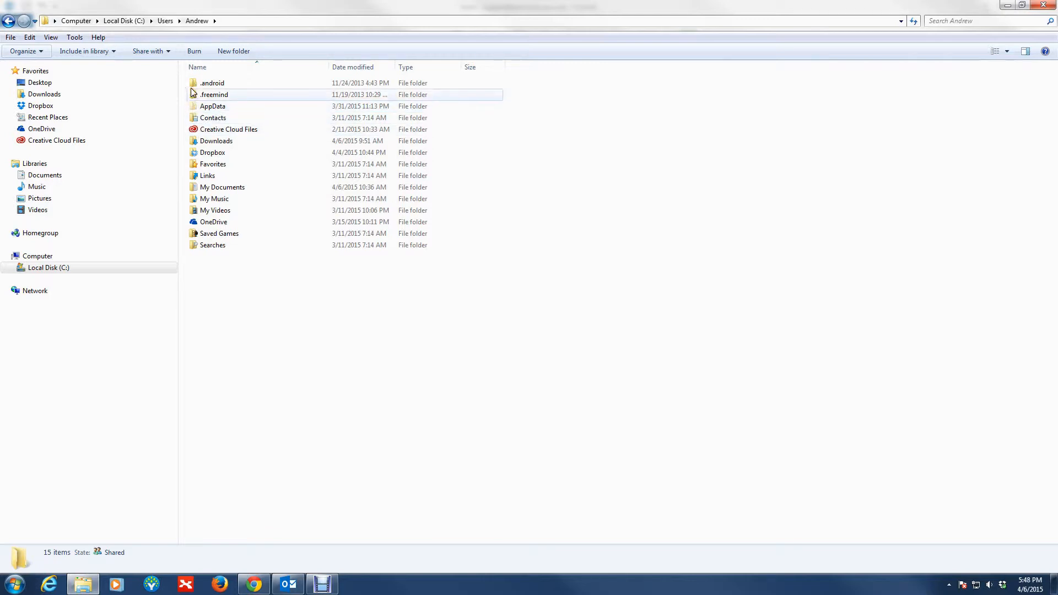
{"action": "left_click", "coordinate": [213, 106]}
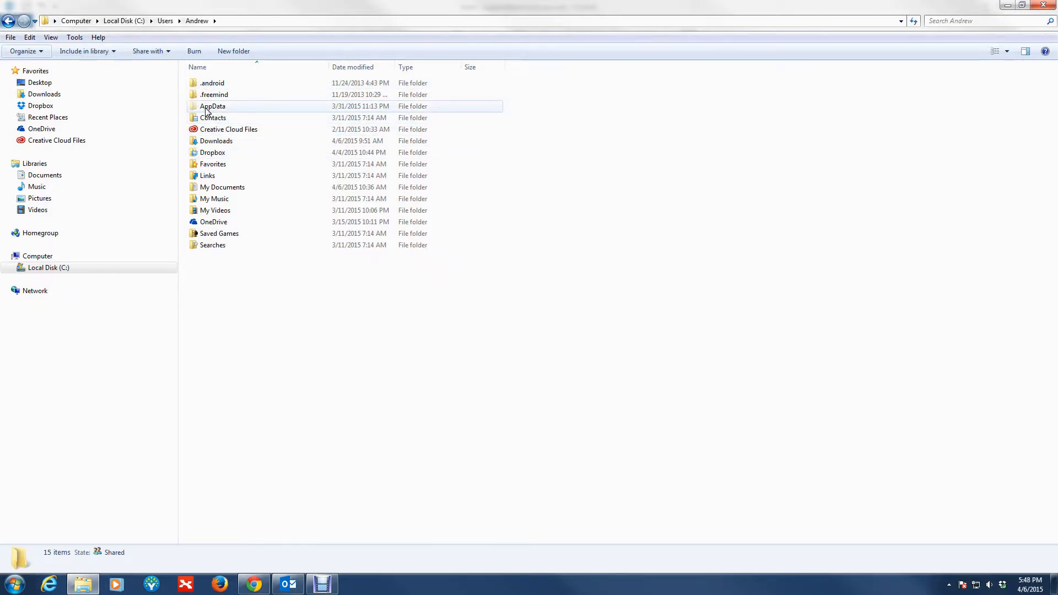
{"action": "double_click", "coordinate": [213, 106]}
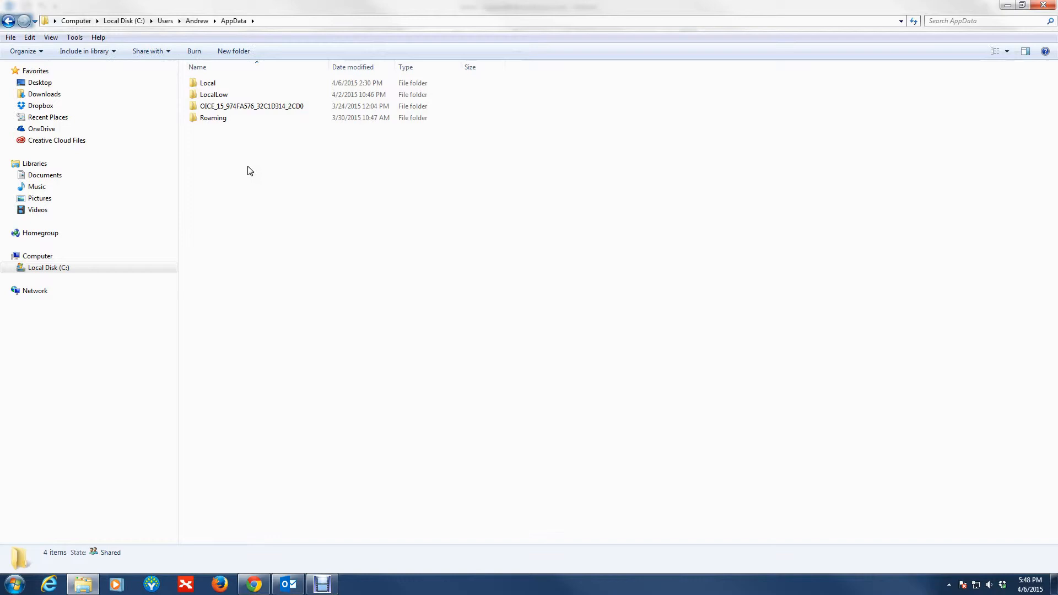
{"action": "left_click", "coordinate": [207, 83]}
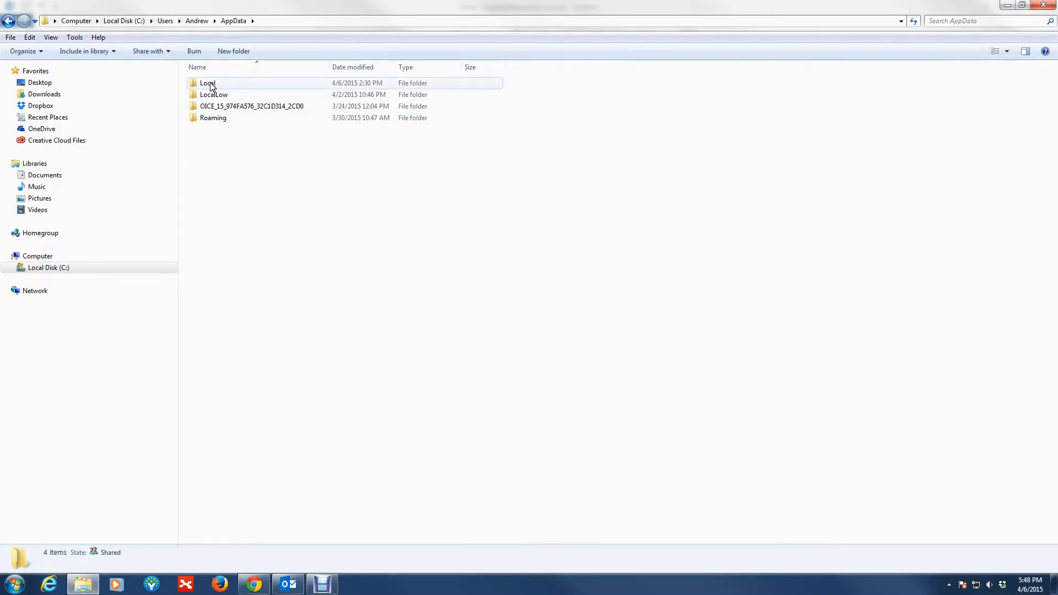
{"action": "double_click", "coordinate": [207, 82]}
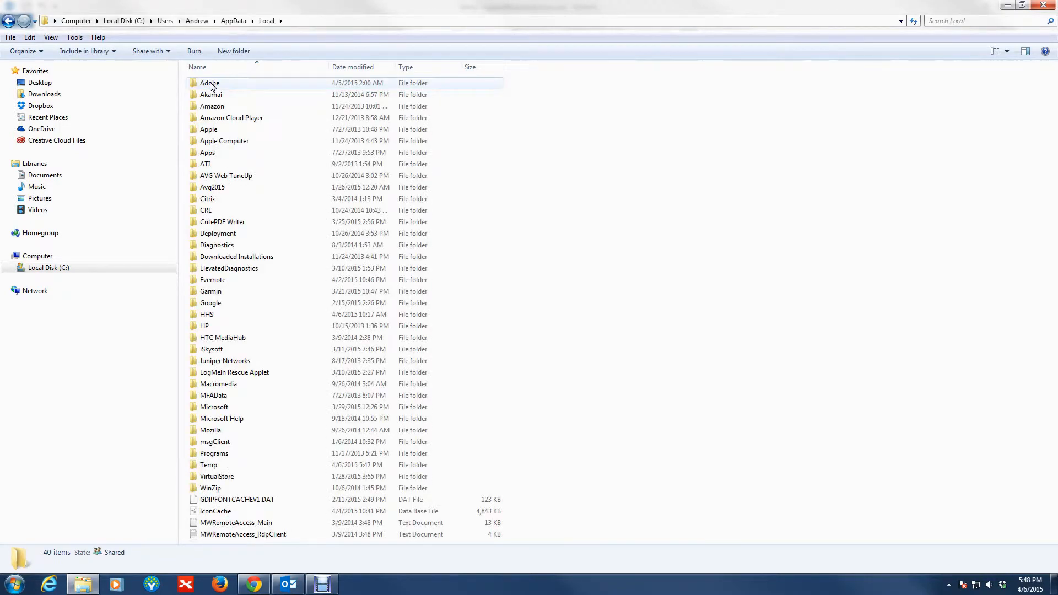
{"action": "mouse_move", "coordinate": [214, 407]}
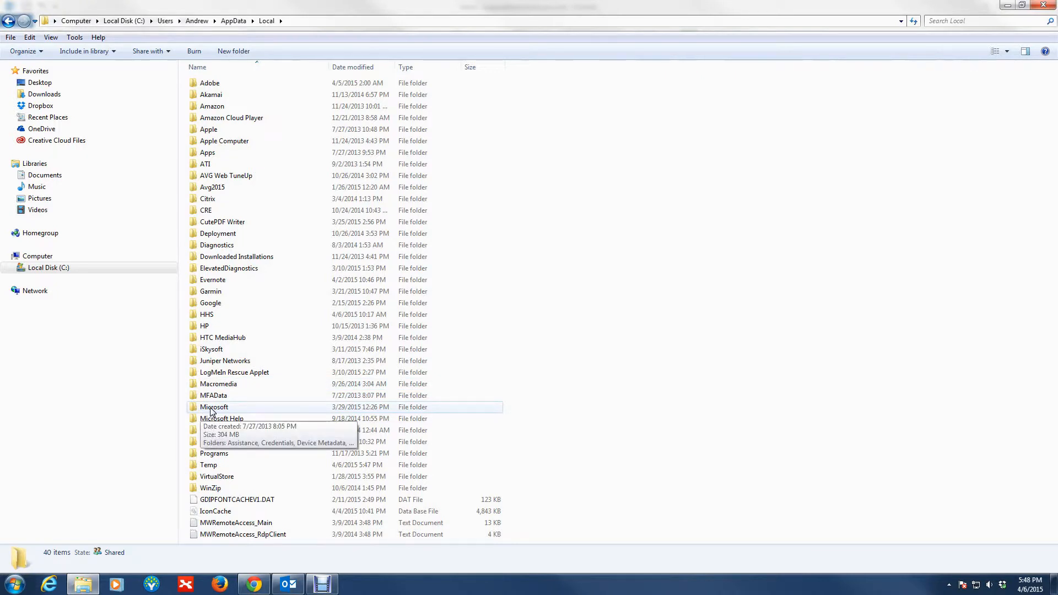
{"action": "double_click", "coordinate": [214, 407]}
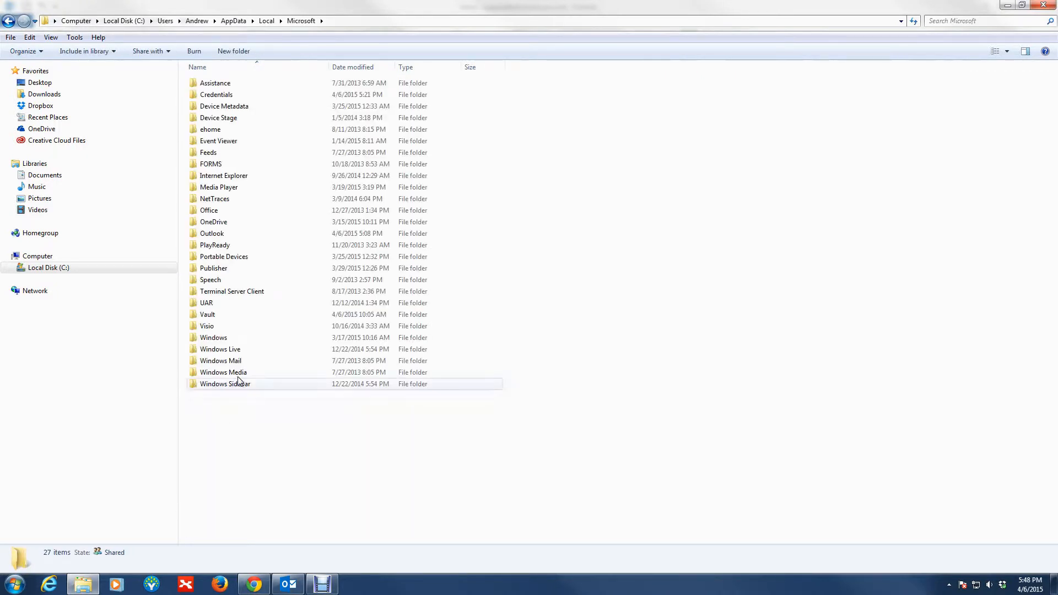
{"action": "left_click", "coordinate": [212, 233]}
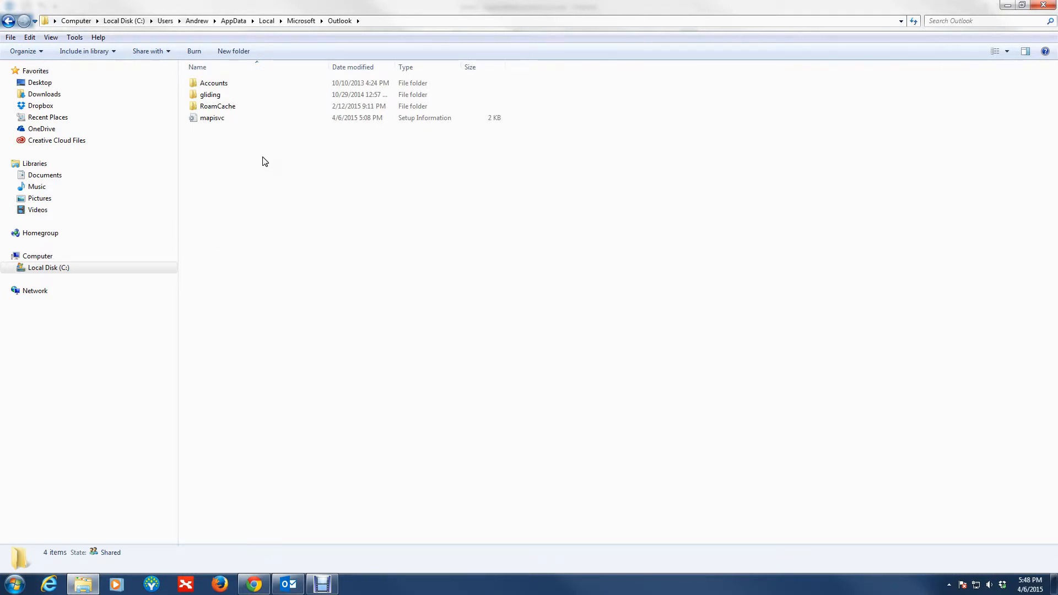
{"action": "mouse_move", "coordinate": [195, 136]}
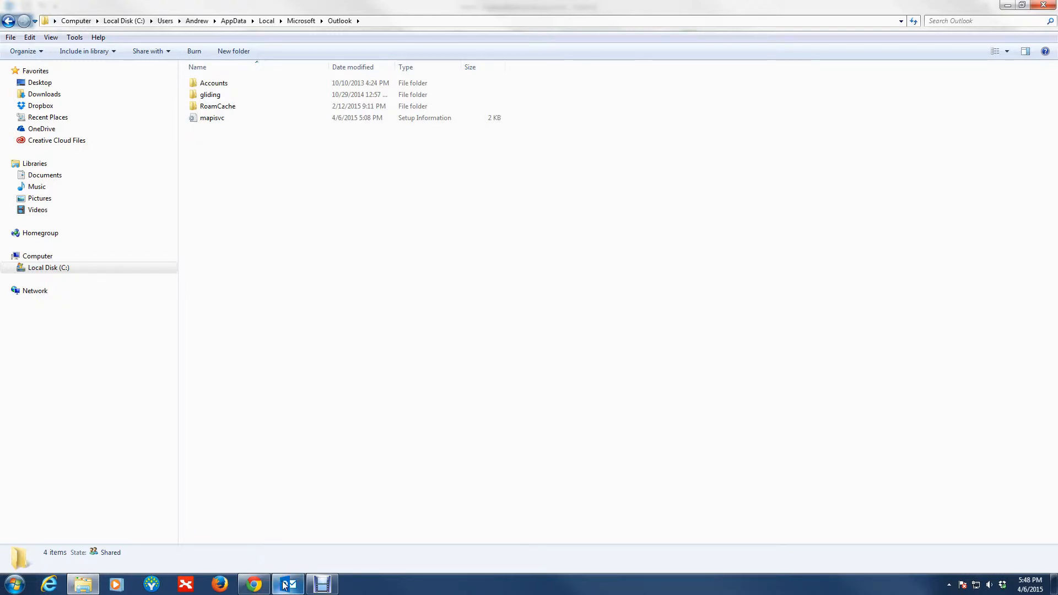
Bring up the Outlook inbox, then return to the Outlook data folder window.
{"action": "left_click", "coordinate": [287, 583]}
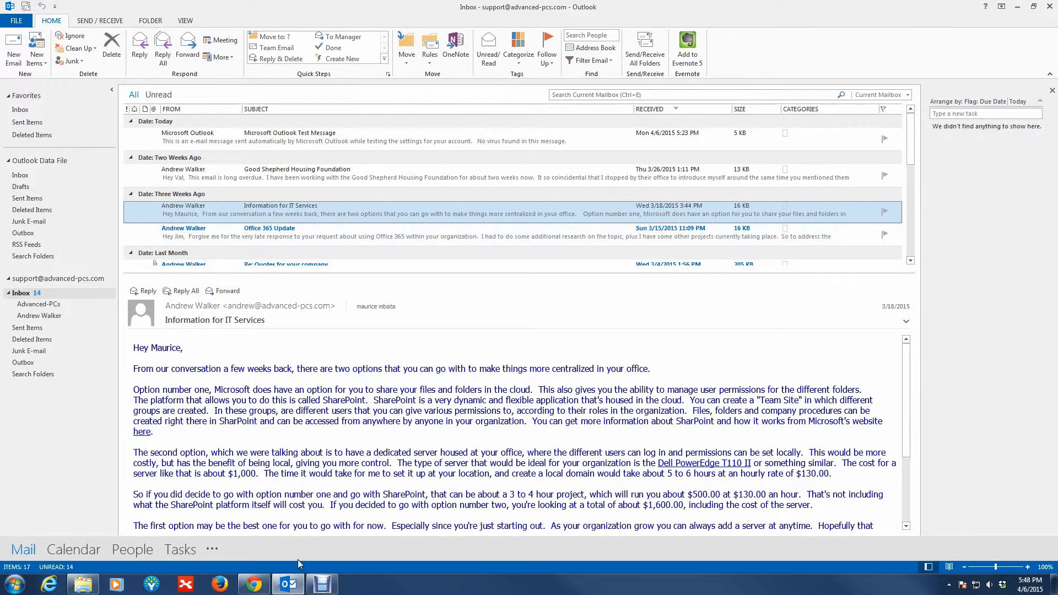
{"action": "left_click", "coordinate": [83, 584]}
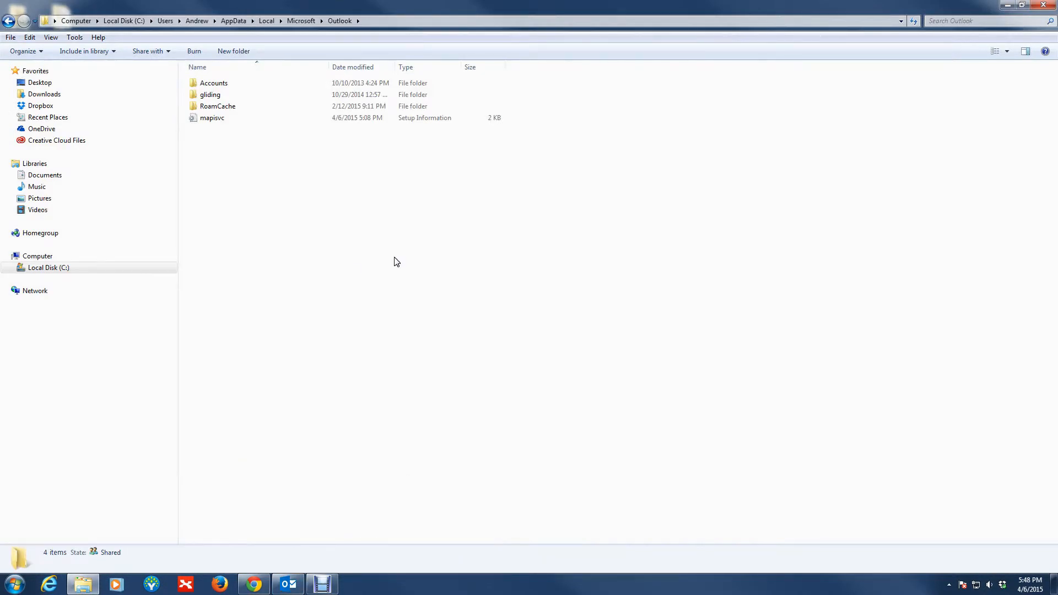
{"action": "mouse_move", "coordinate": [490, 273]}
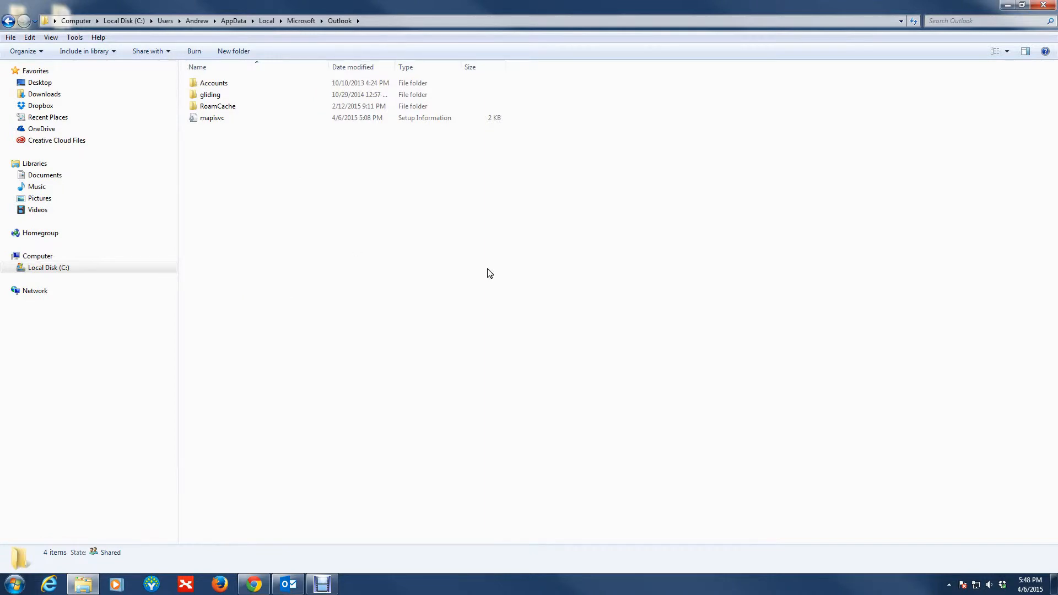
{"action": "mouse_move", "coordinate": [280, 168]}
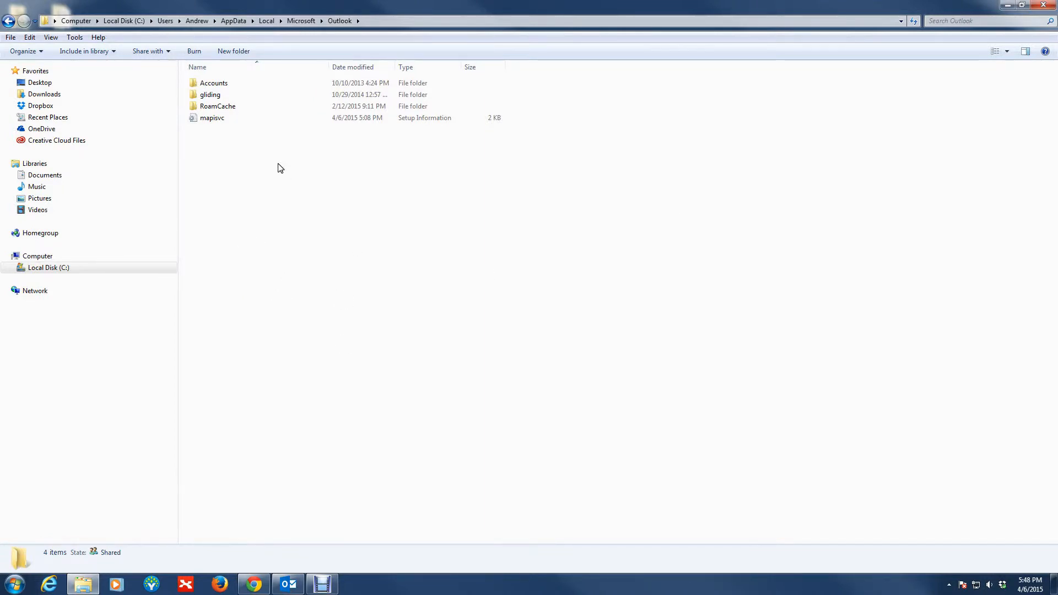
{"action": "mouse_move", "coordinate": [304, 145]}
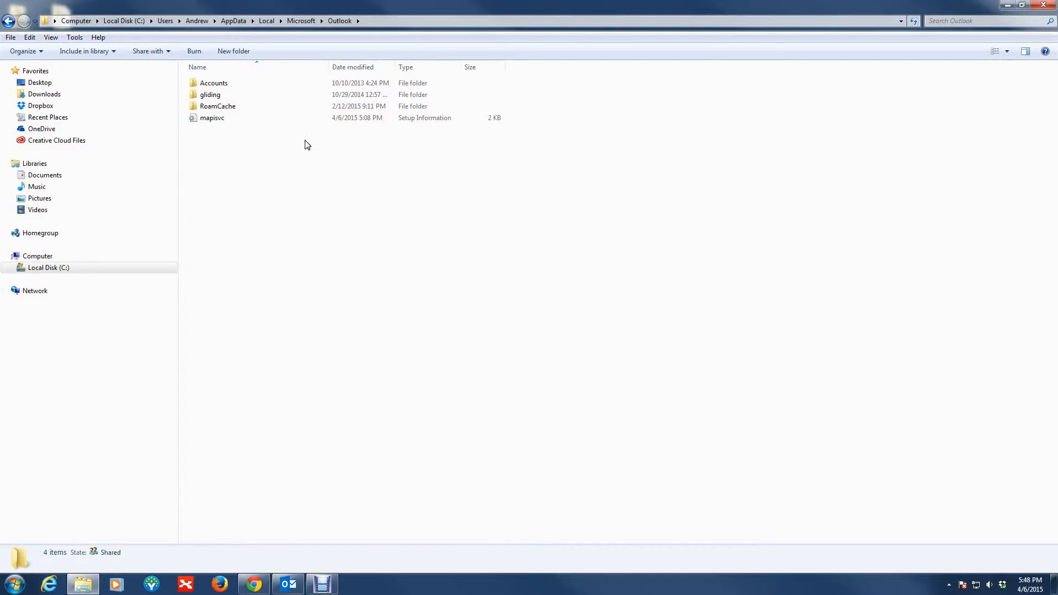
{"action": "mouse_move", "coordinate": [58, 578]}
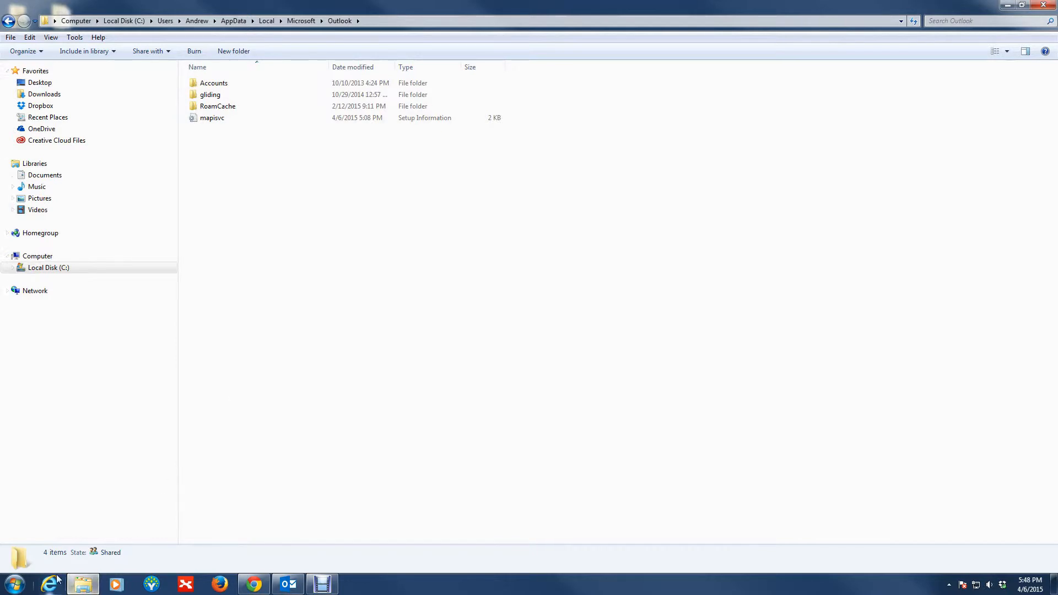
{"action": "mouse_move", "coordinate": [217, 176]}
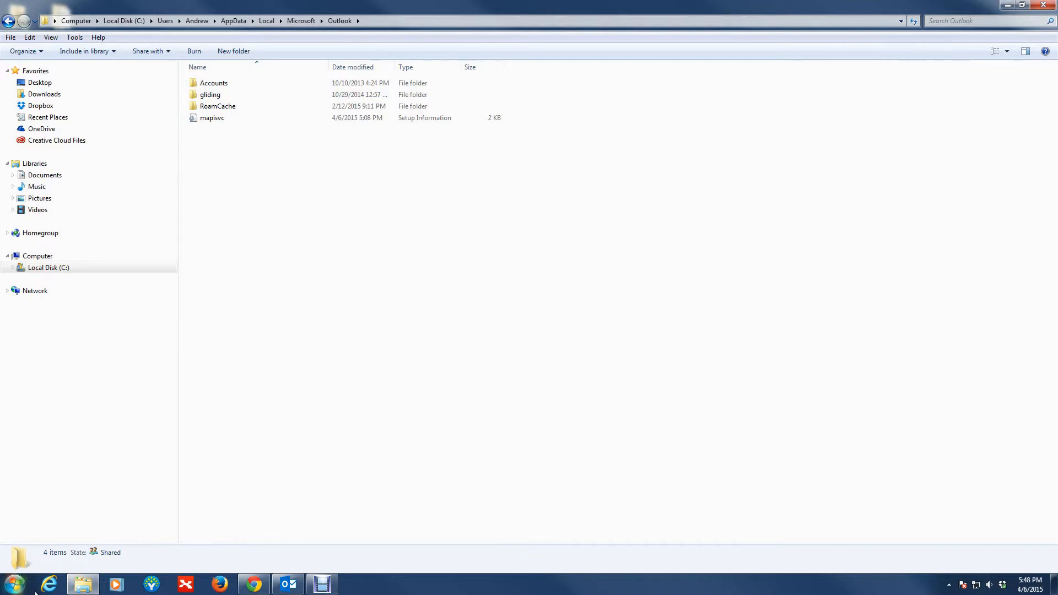
{"action": "mouse_move", "coordinate": [10, 583]}
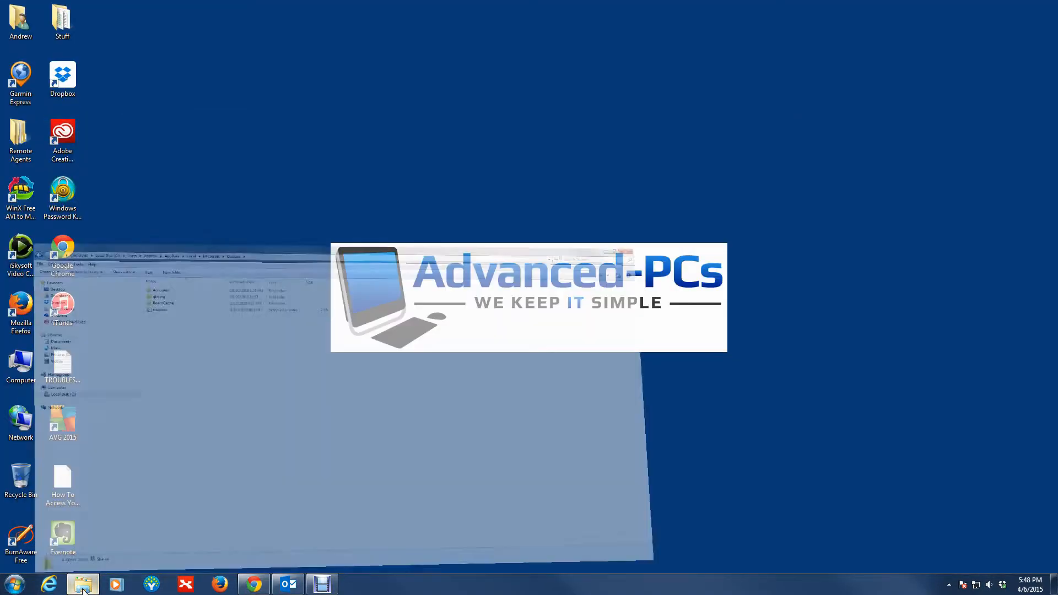
Open C:\Backup\2015 and the backed-up user folder containing Outlook1.
{"action": "left_click", "coordinate": [83, 584]}
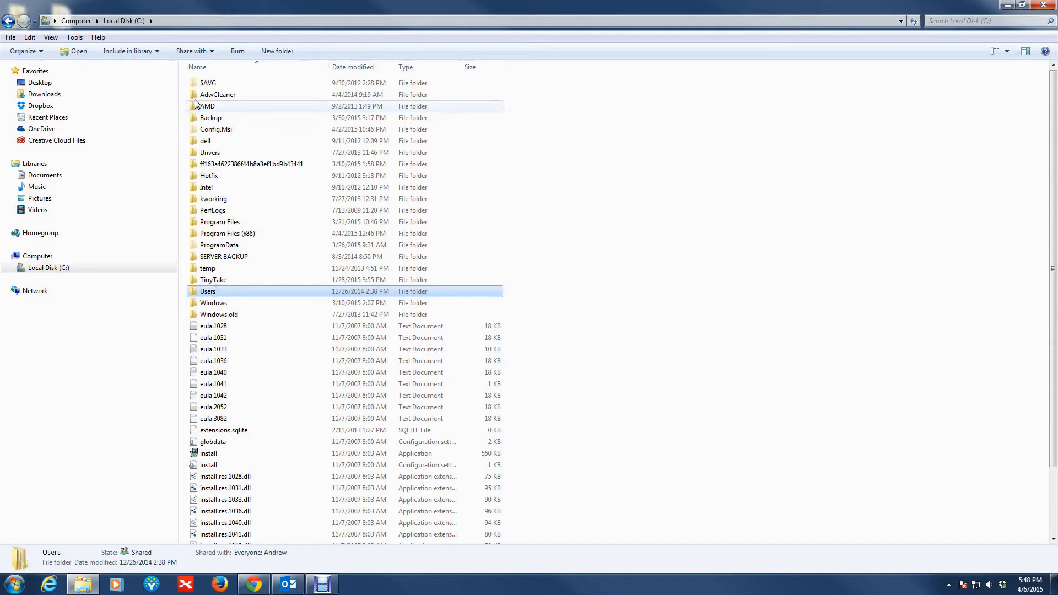
{"action": "double_click", "coordinate": [210, 117]}
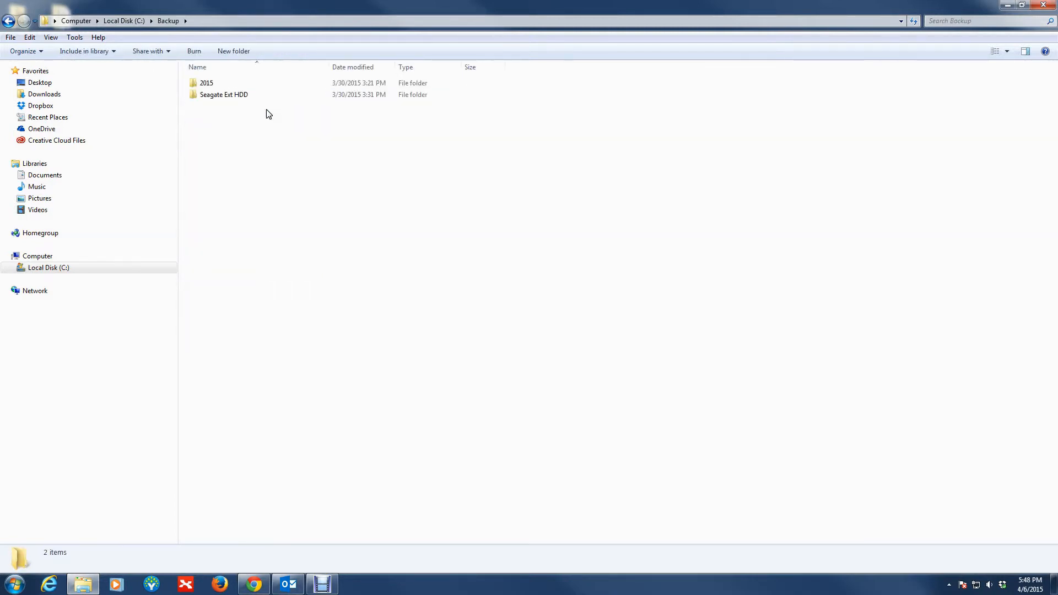
{"action": "double_click", "coordinate": [205, 82]}
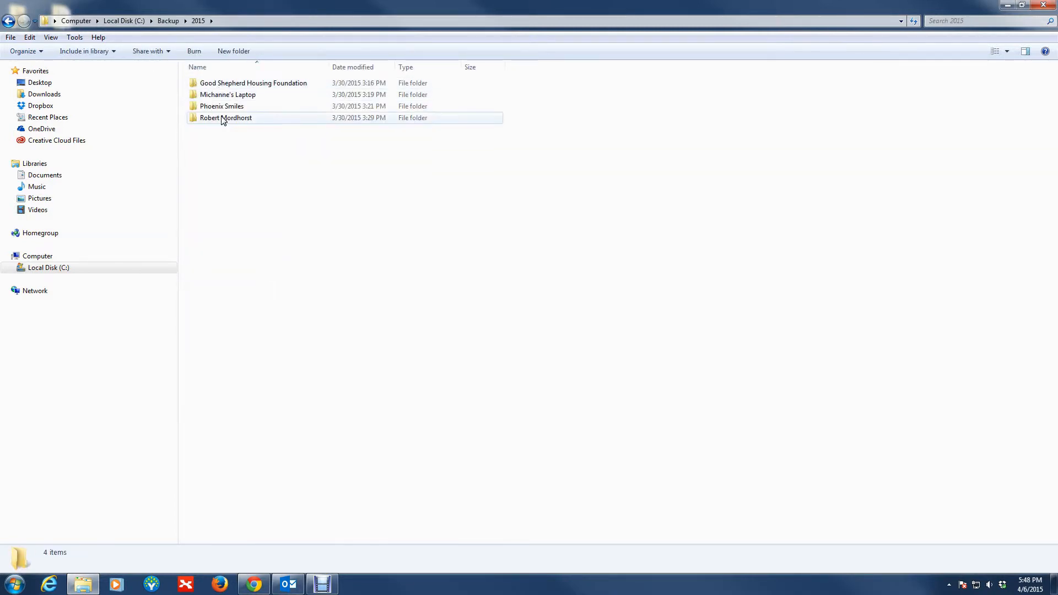
{"action": "double_click", "coordinate": [225, 118]}
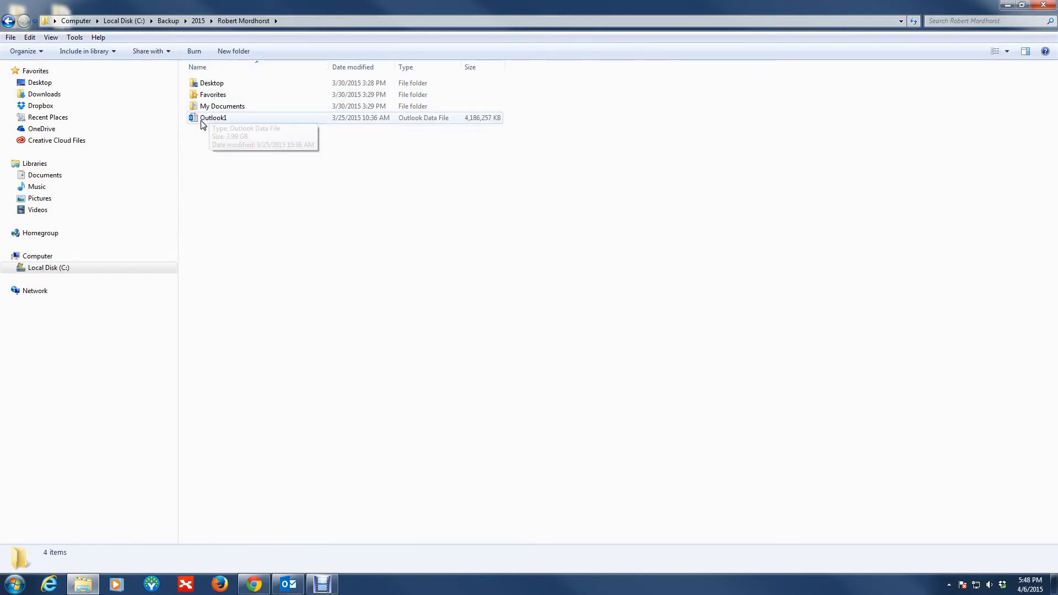
{"action": "mouse_move", "coordinate": [177, 129]}
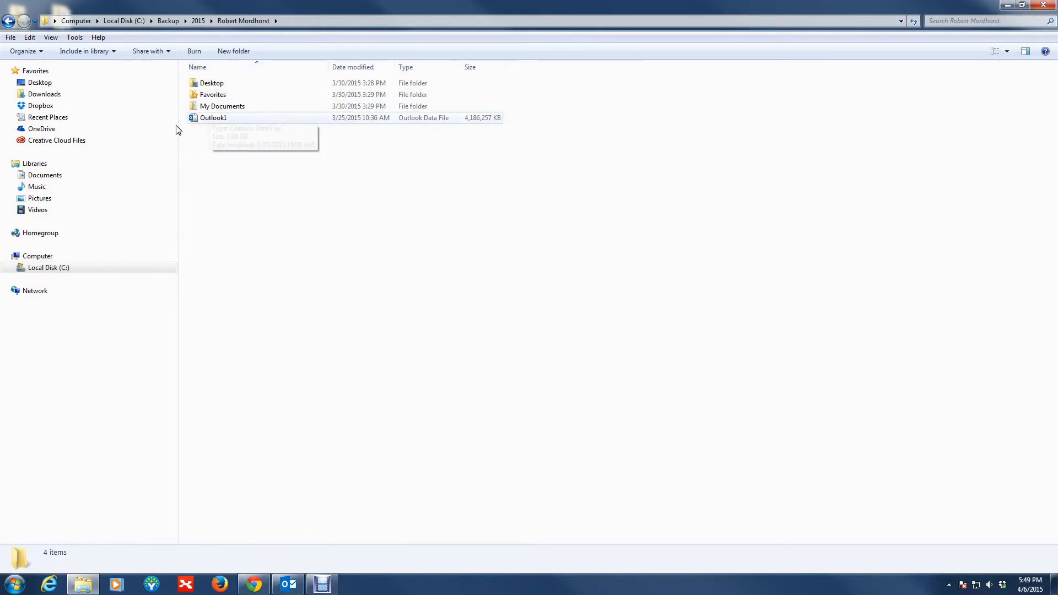
{"action": "mouse_move", "coordinate": [213, 118]}
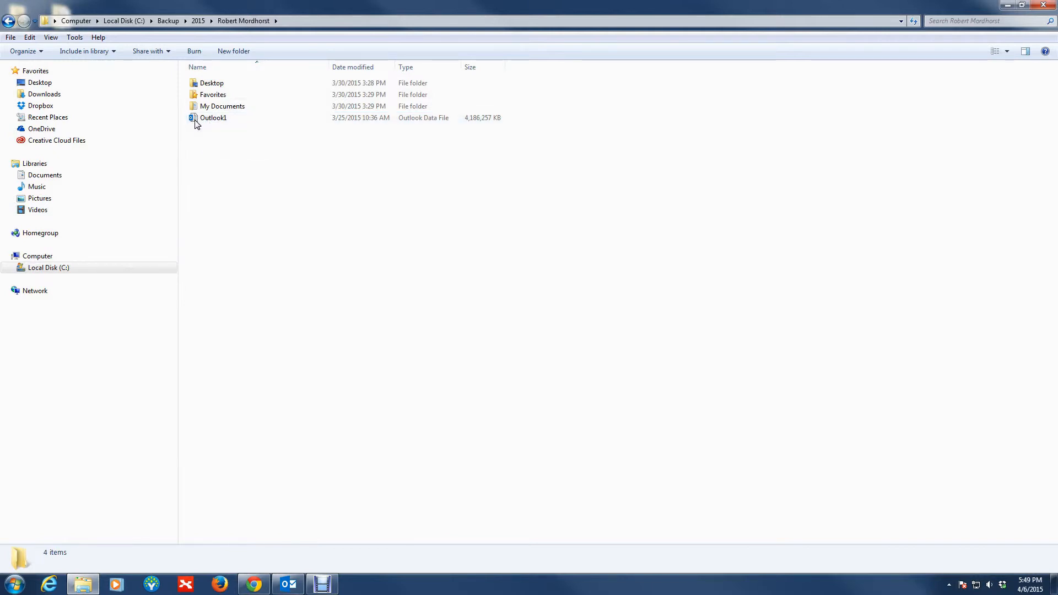
{"action": "mouse_move", "coordinate": [213, 118]}
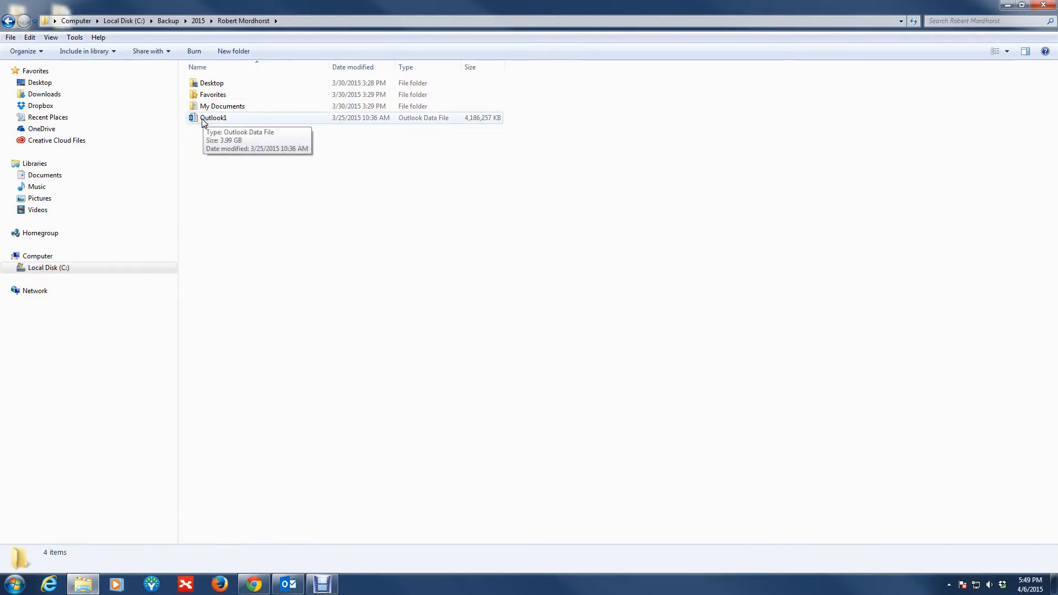
{"action": "mouse_move", "coordinate": [207, 121]}
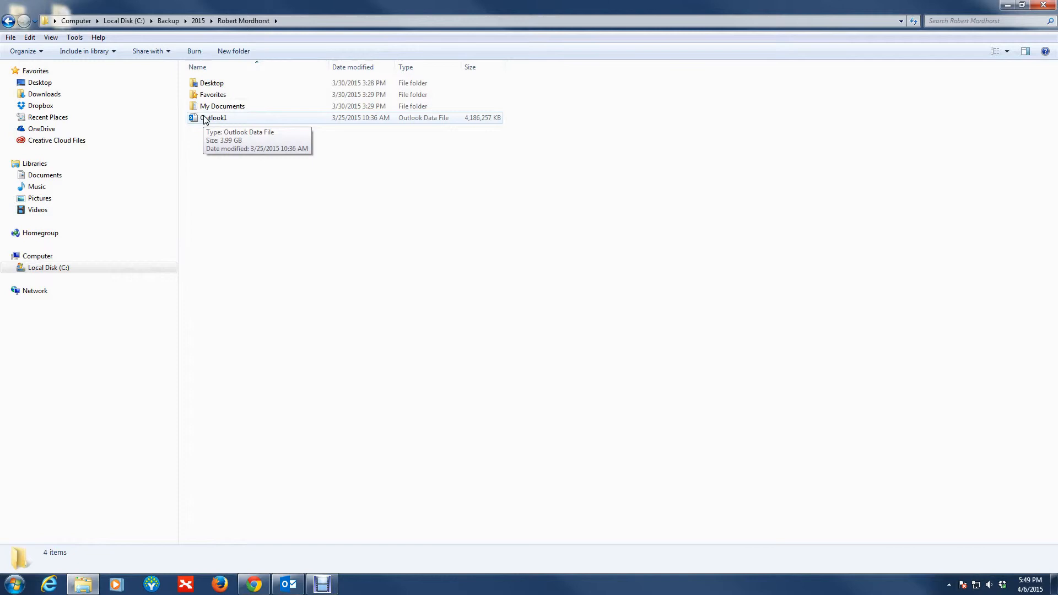
{"action": "mouse_move", "coordinate": [208, 122]}
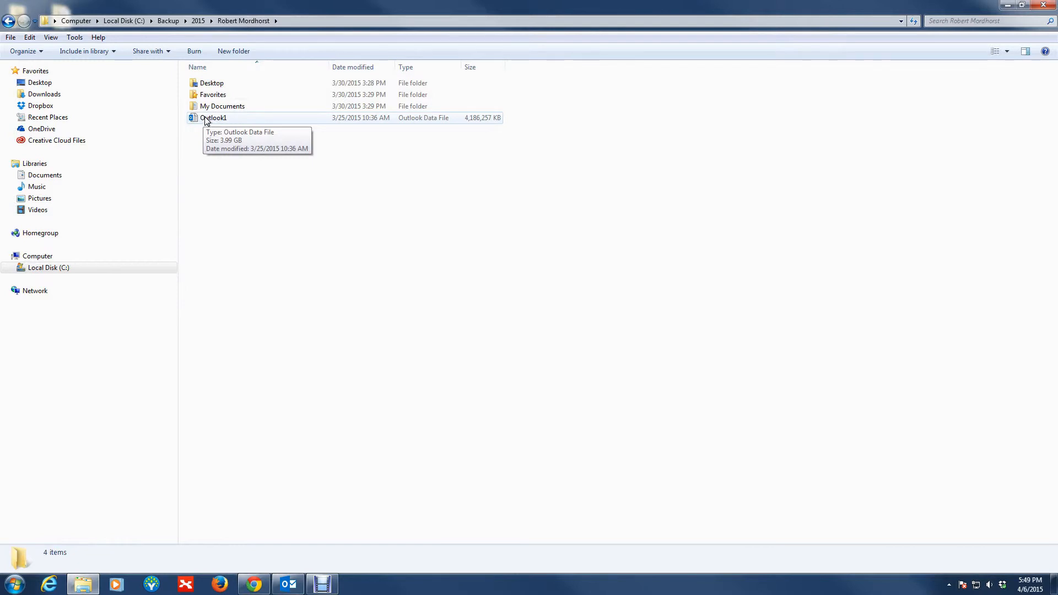
{"action": "mouse_move", "coordinate": [261, 196]}
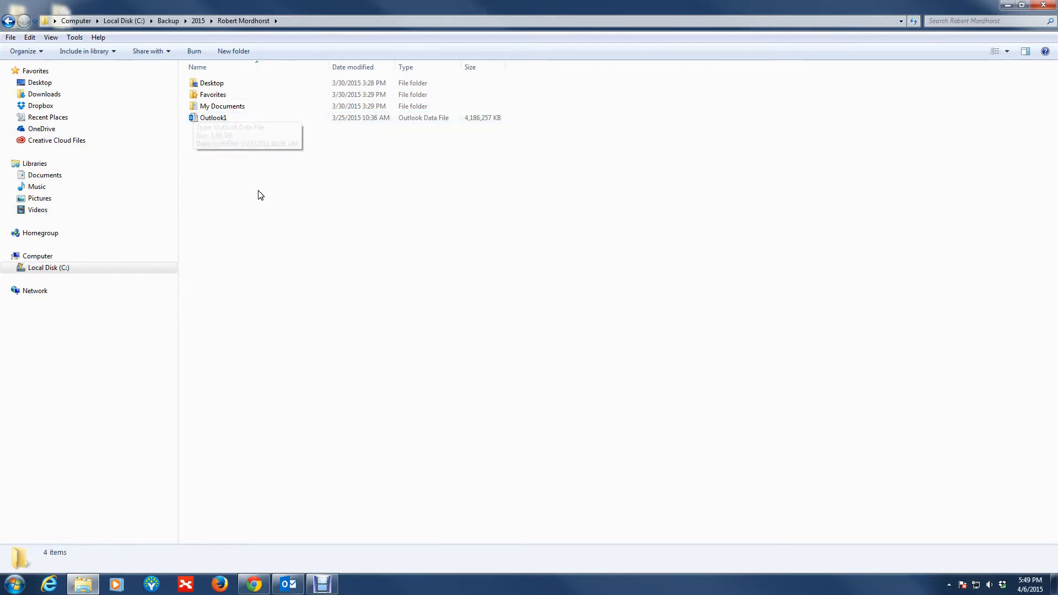
{"action": "mouse_move", "coordinate": [211, 129]}
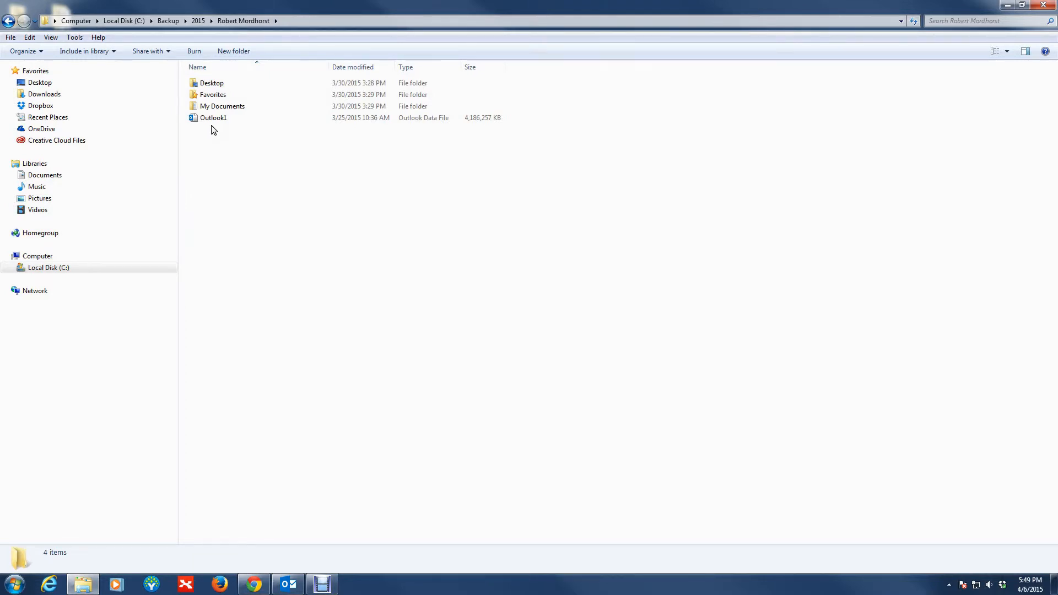
{"action": "mouse_move", "coordinate": [226, 137]}
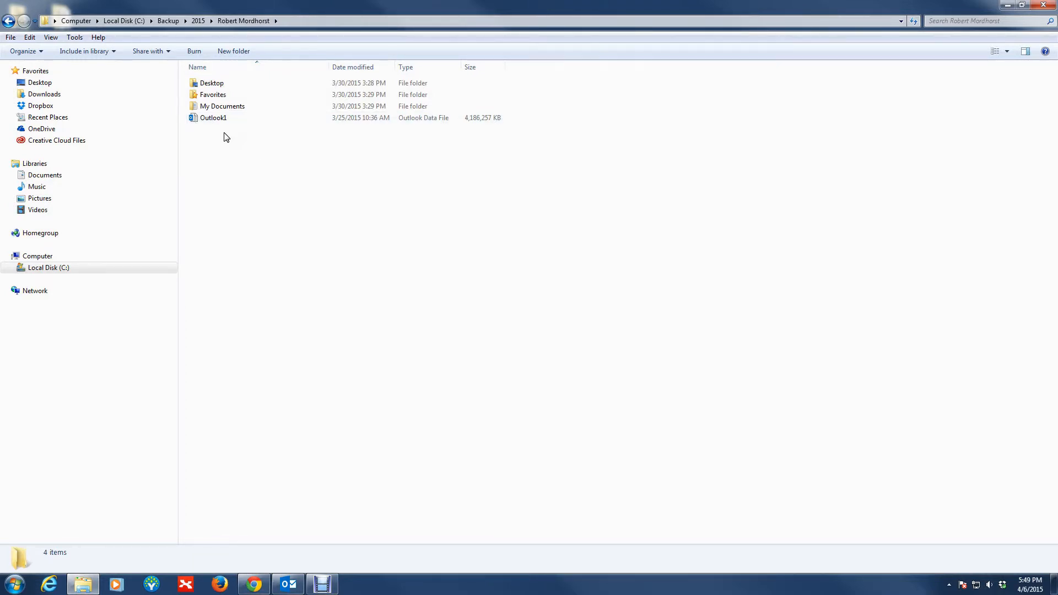
{"action": "mouse_move", "coordinate": [290, 126]}
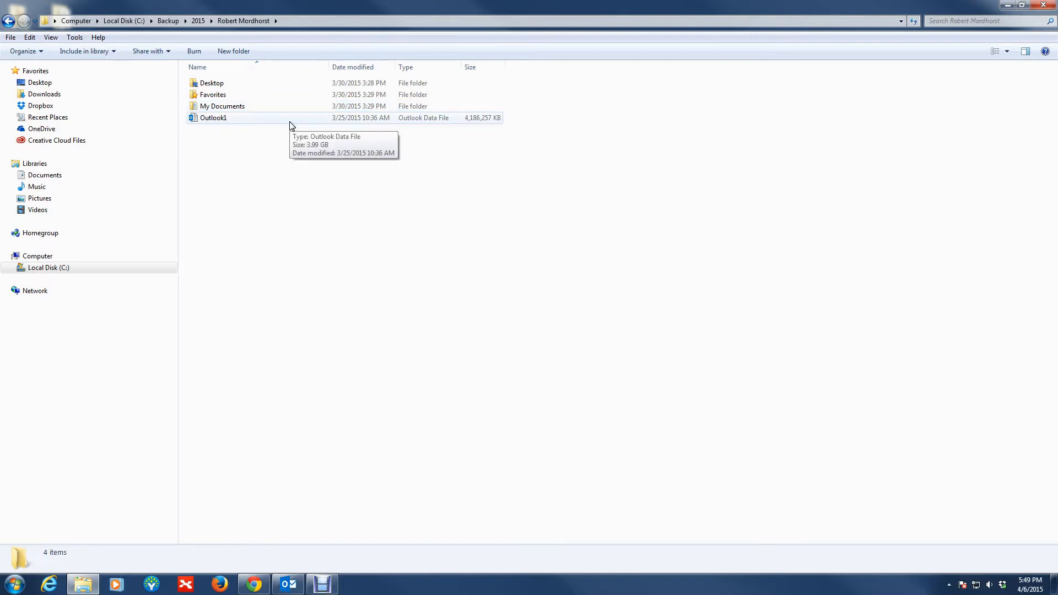
{"action": "mouse_move", "coordinate": [259, 130]}
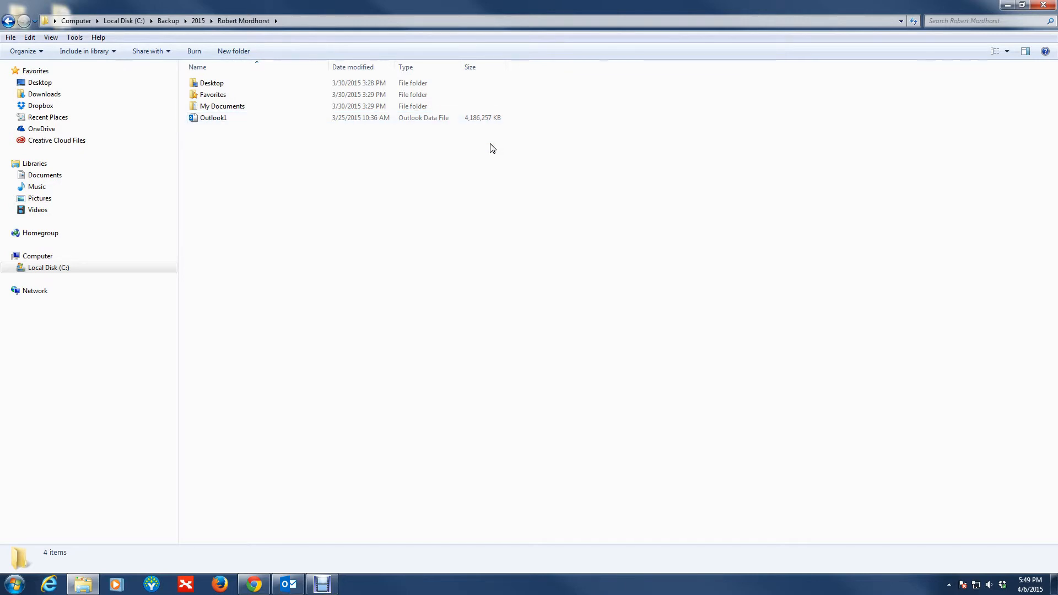
{"action": "mouse_move", "coordinate": [485, 138]}
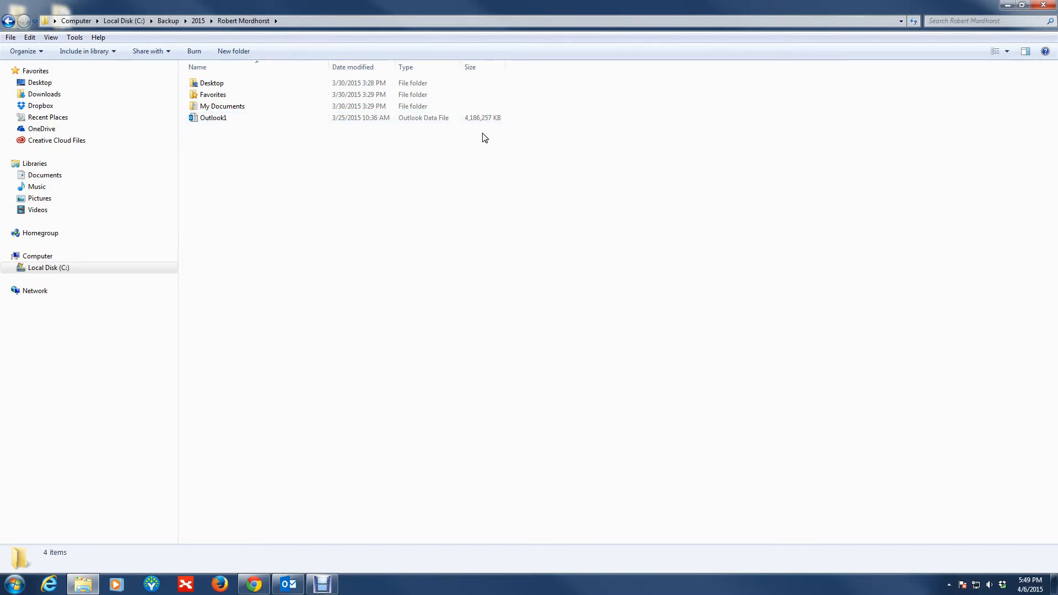
{"action": "mouse_move", "coordinate": [480, 139]}
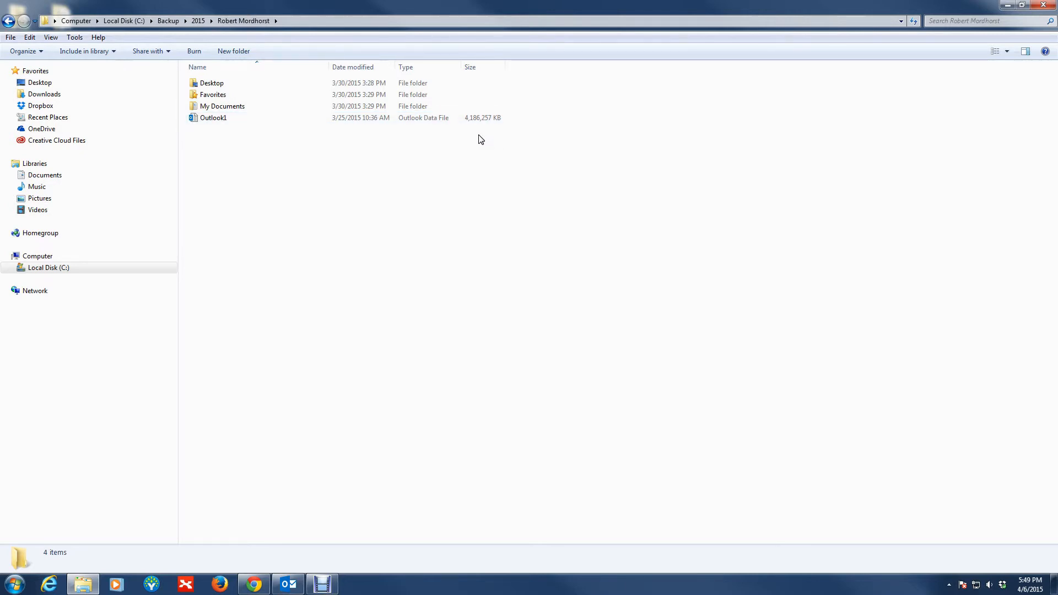
{"action": "left_click", "coordinate": [48, 267]}
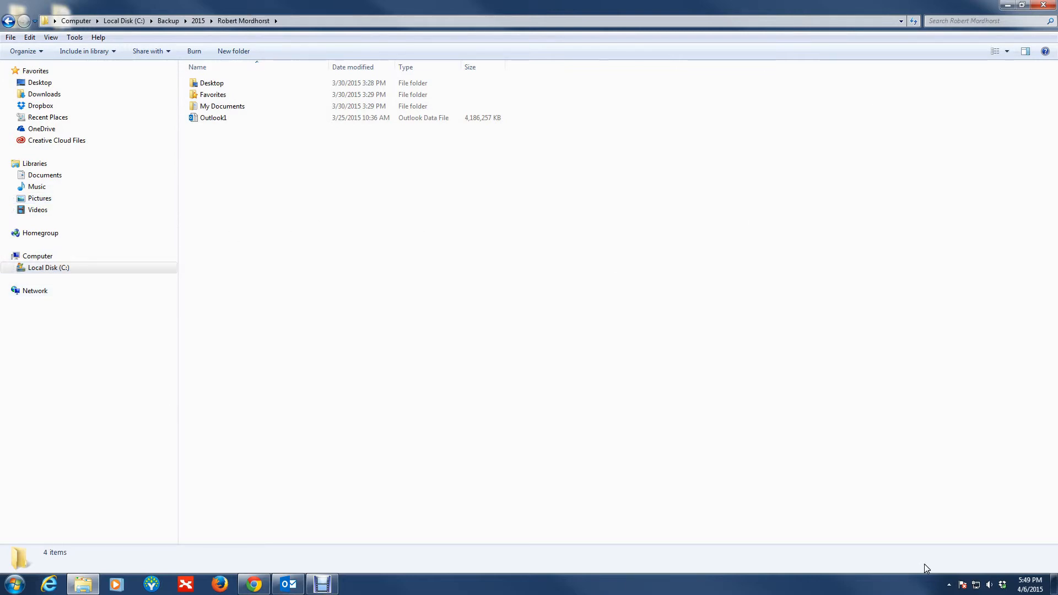
{"action": "mouse_move", "coordinate": [1053, 582]}
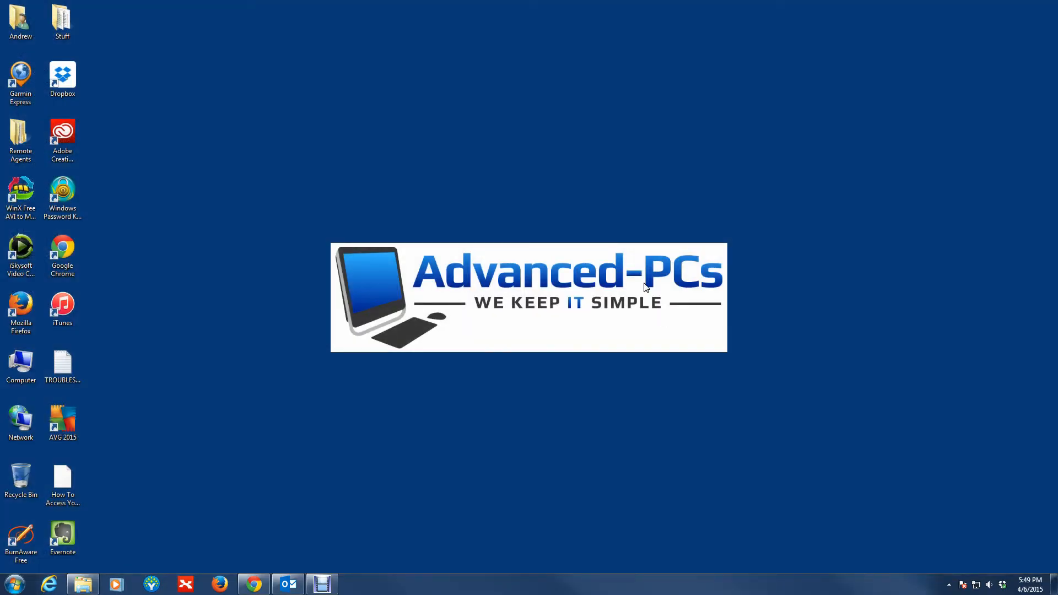
{"action": "mouse_move", "coordinate": [612, 111]}
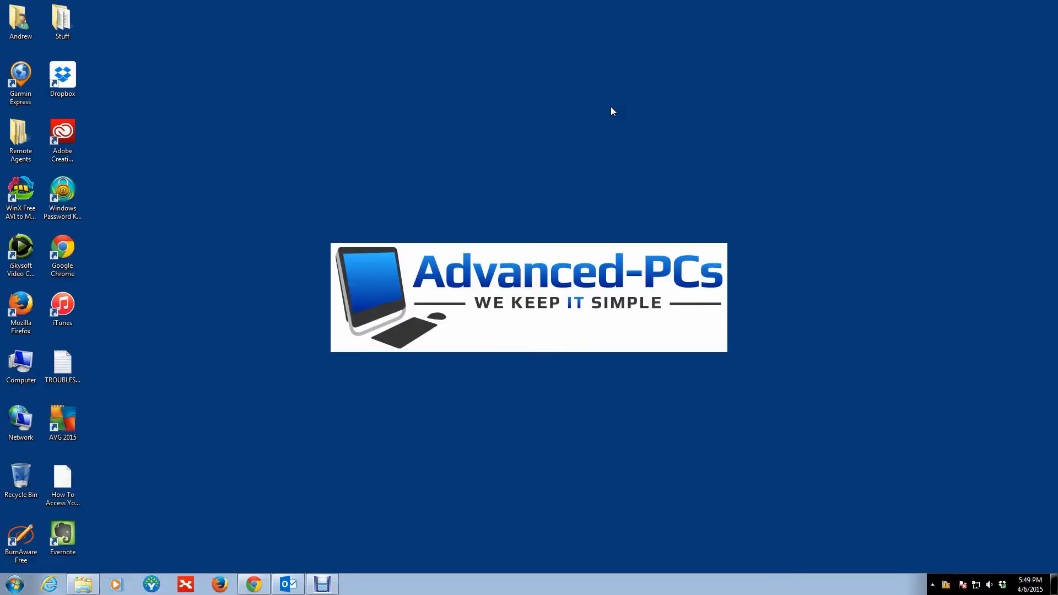
{"action": "mouse_move", "coordinate": [949, 527]}
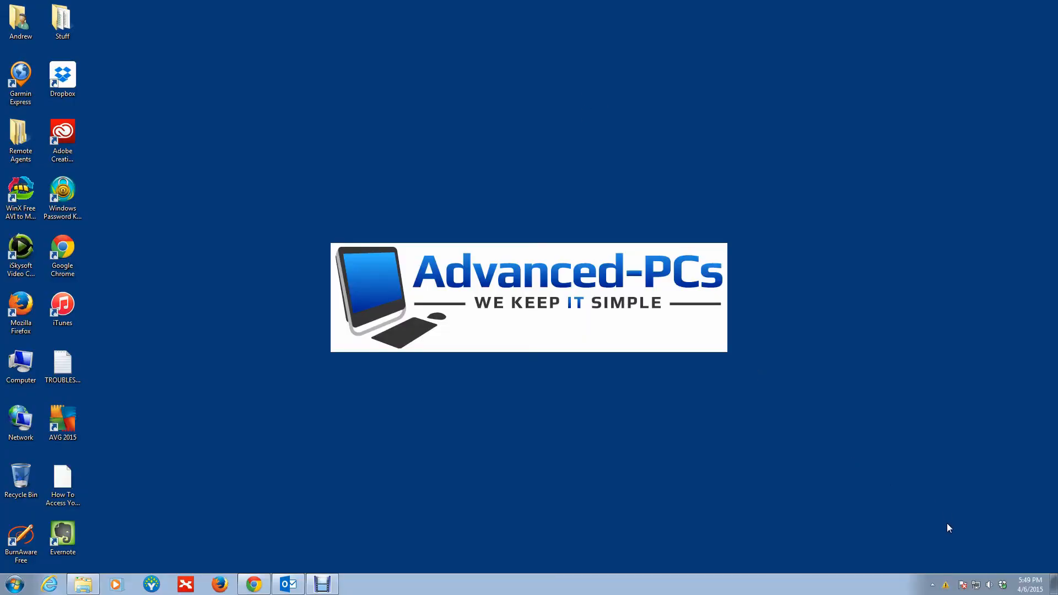
{"action": "mouse_move", "coordinate": [602, 418]}
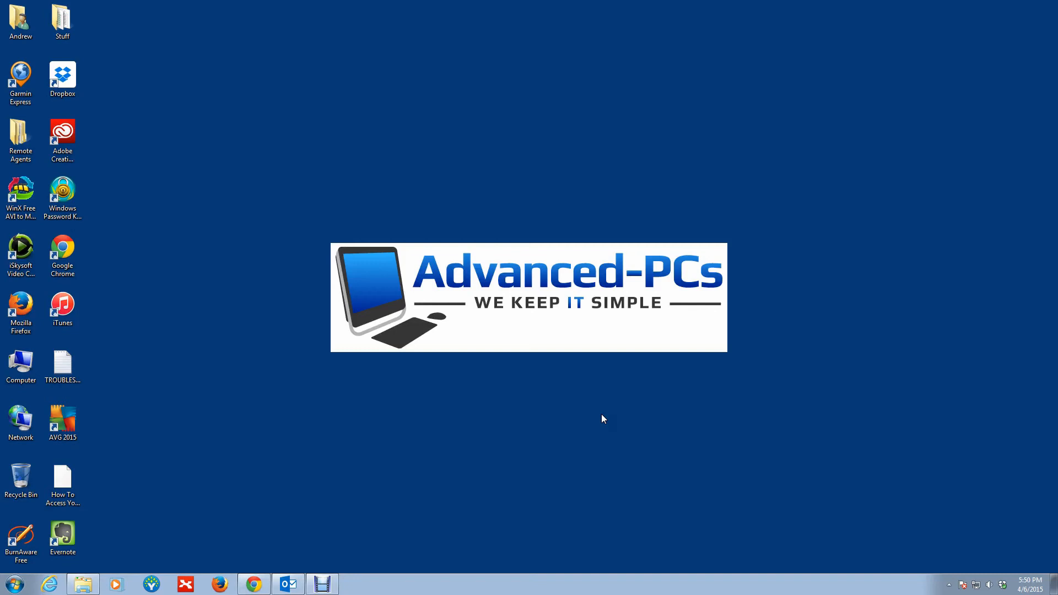
{"action": "mouse_move", "coordinate": [530, 430]}
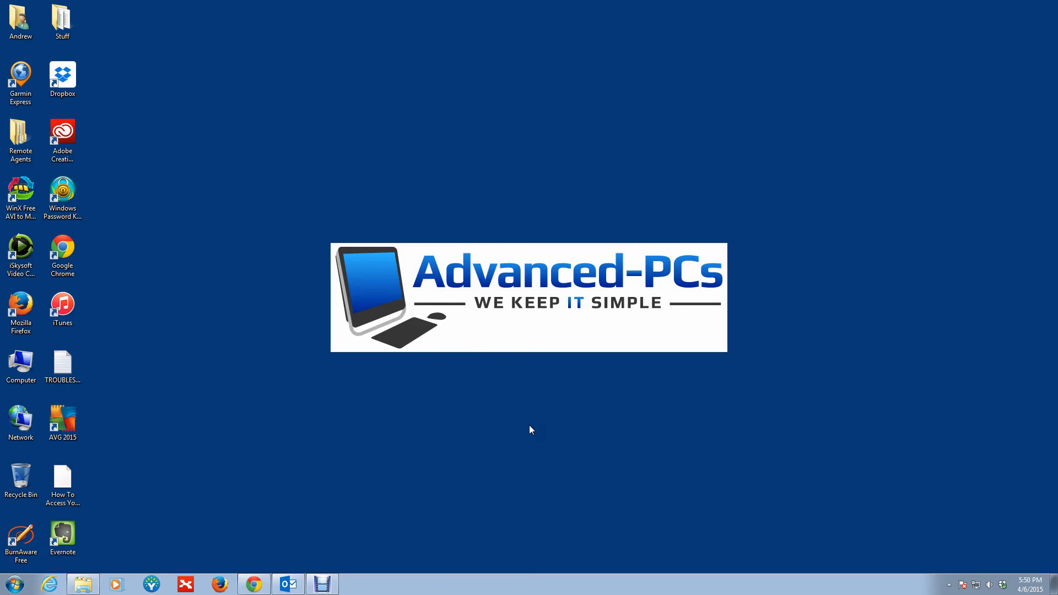
{"action": "mouse_move", "coordinate": [520, 430]}
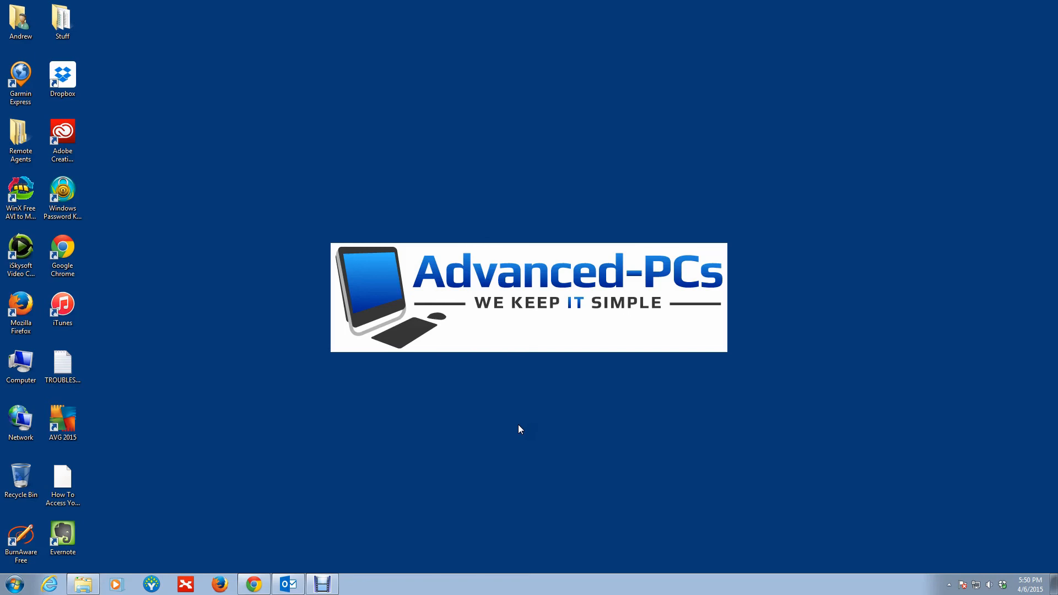
{"action": "mouse_move", "coordinate": [482, 433]}
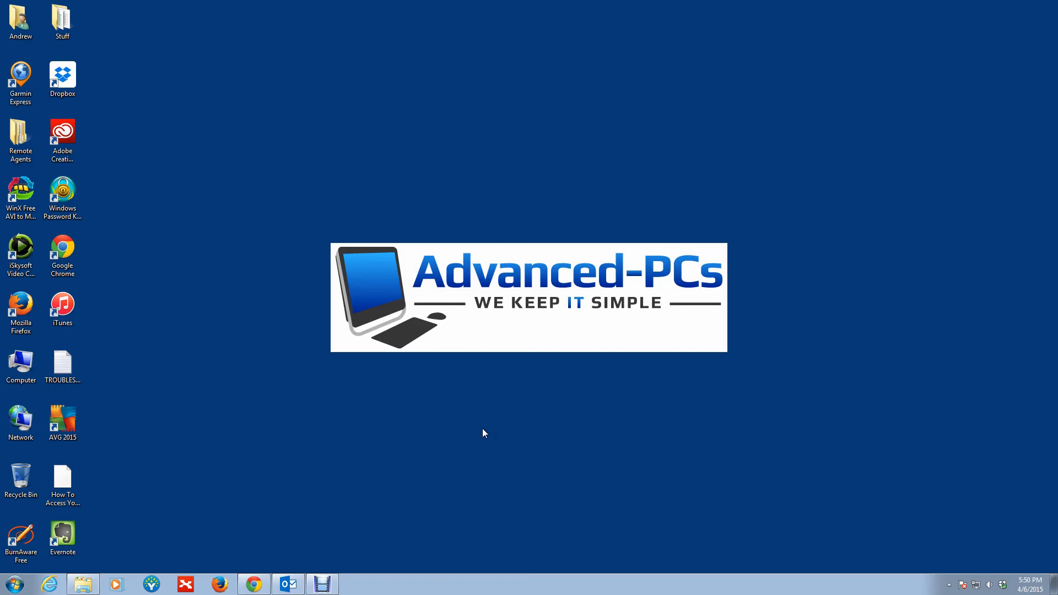